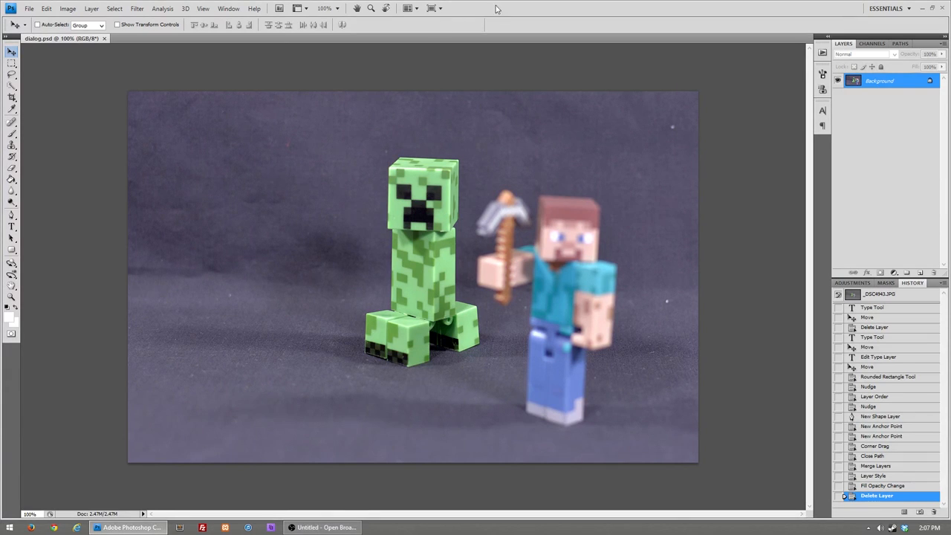
# Create a type layer above the creeper reading 'SSSSS...' with the Horizontal Type tool.
pyautogui.click(12, 226)
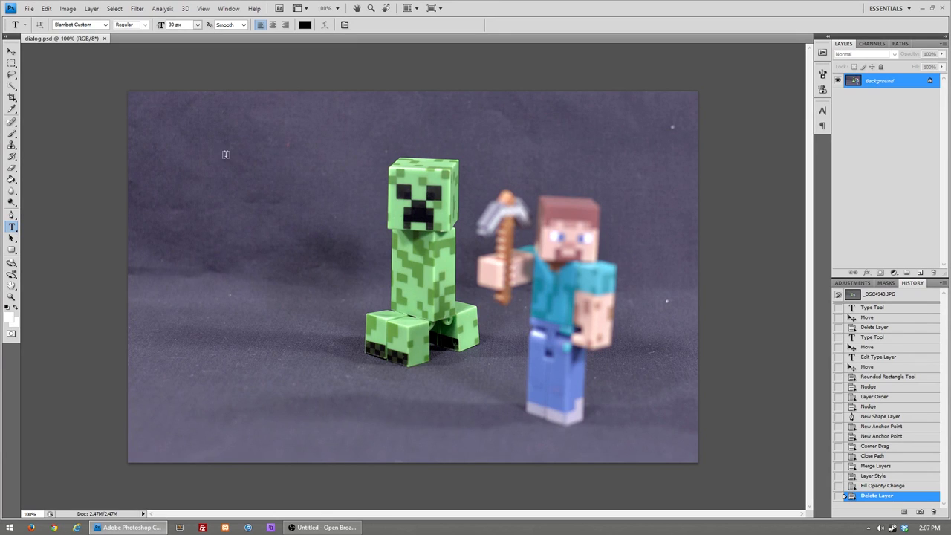
pyautogui.moveTo(240, 159)
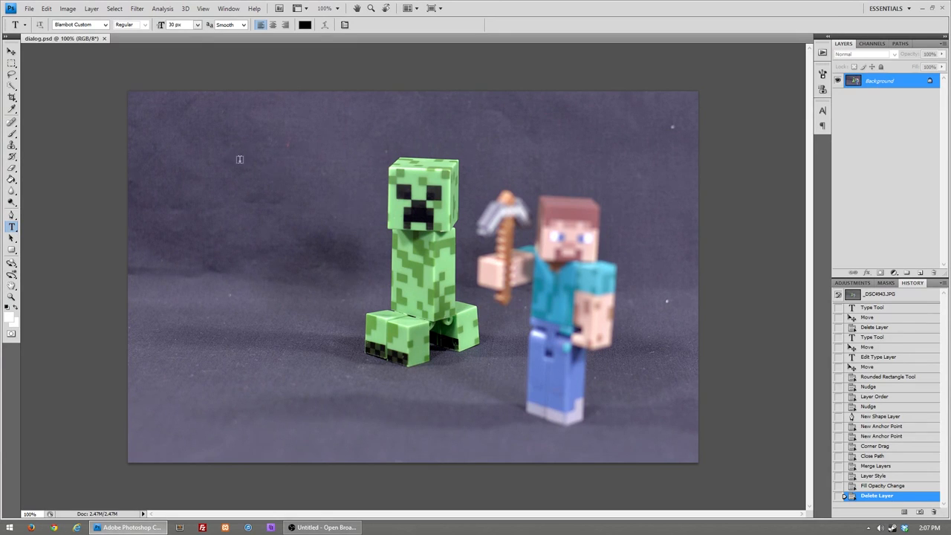
pyautogui.moveTo(211, 154)
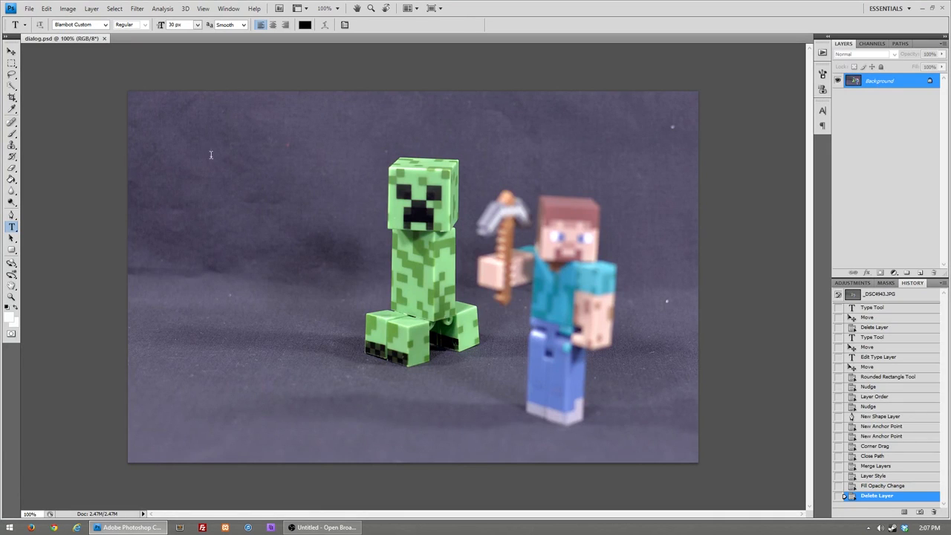
pyautogui.click(211, 155)
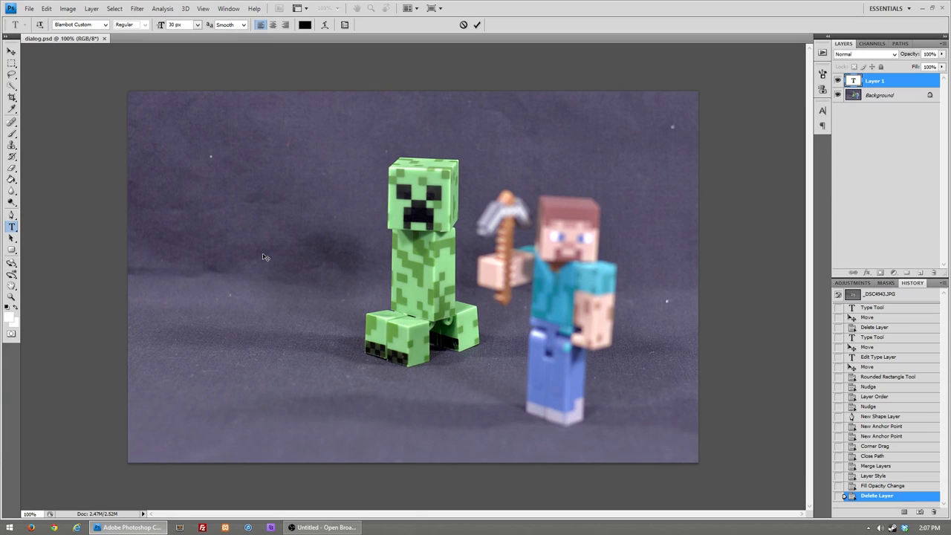
pyautogui.click(211, 149)
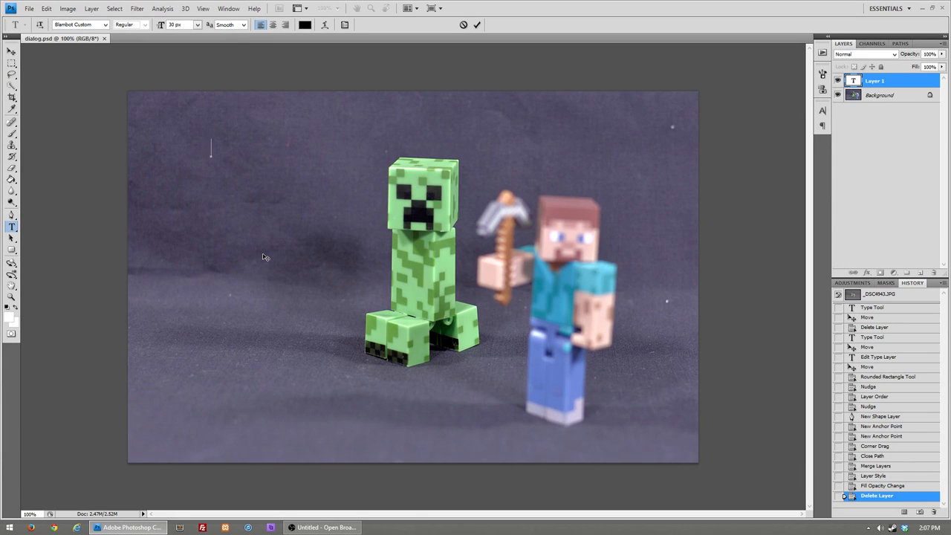
pyautogui.write('S')
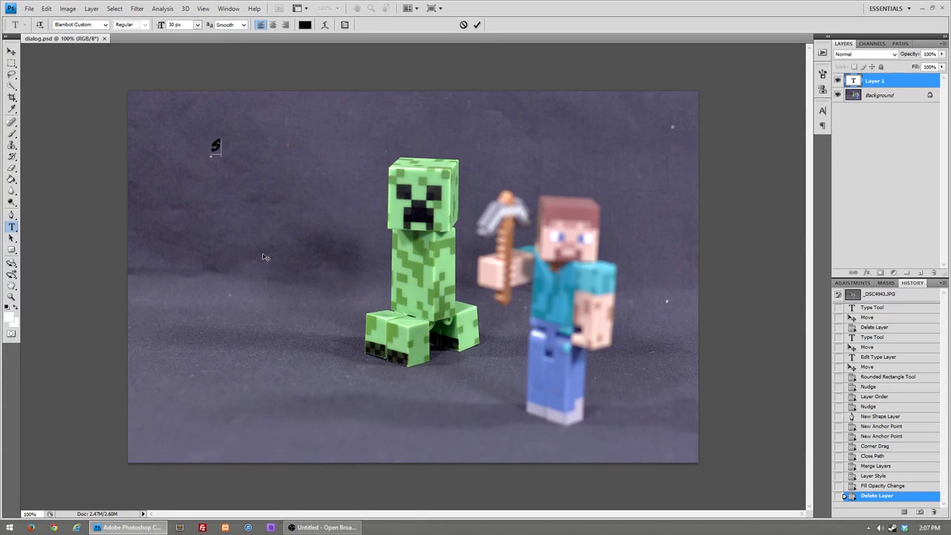
pyautogui.write('SSSS....')
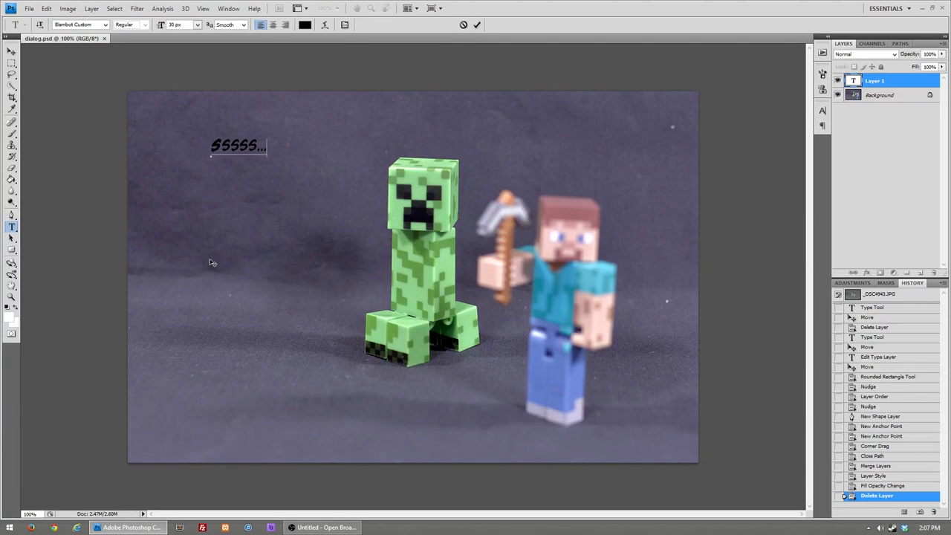
# Commit the text and nudge it right to sit just above the creeper's head.
pyautogui.click(12, 51)
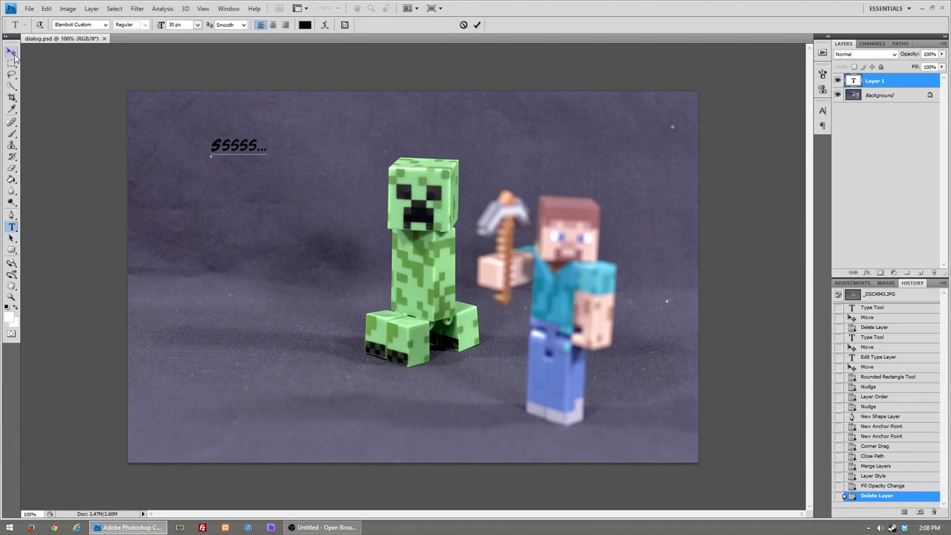
pyautogui.click(12, 51)
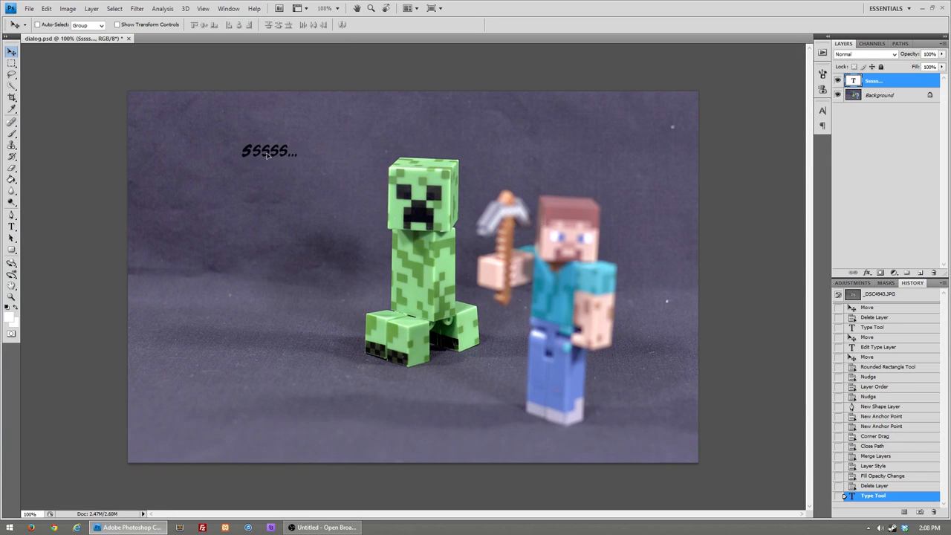
pyautogui.moveTo(269, 151); pyautogui.dragTo(303, 140)
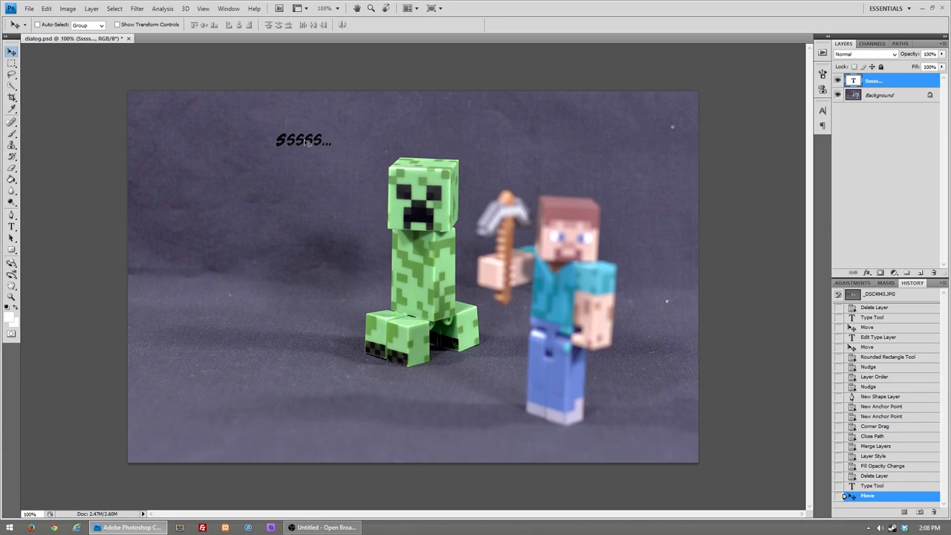
pyautogui.moveTo(304, 140); pyautogui.dragTo(320, 128)
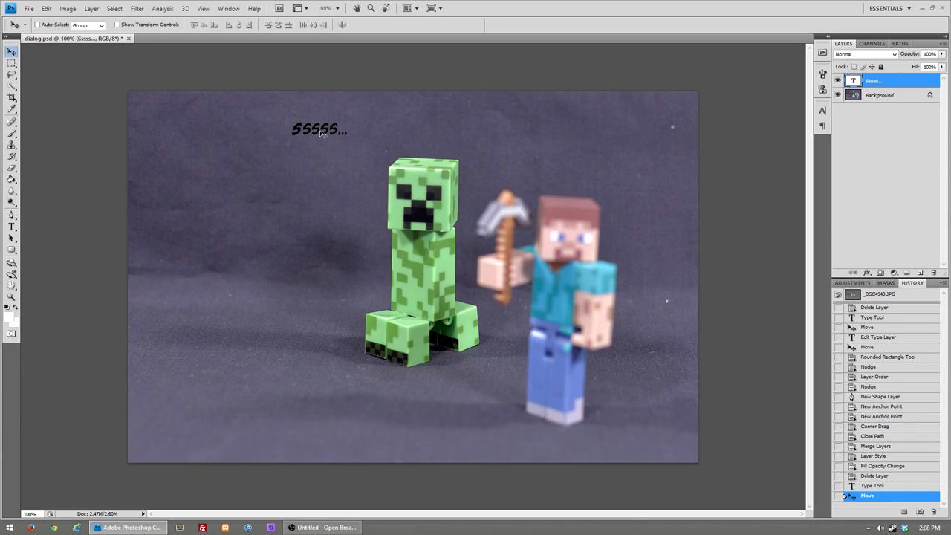
pyautogui.moveTo(324, 81)
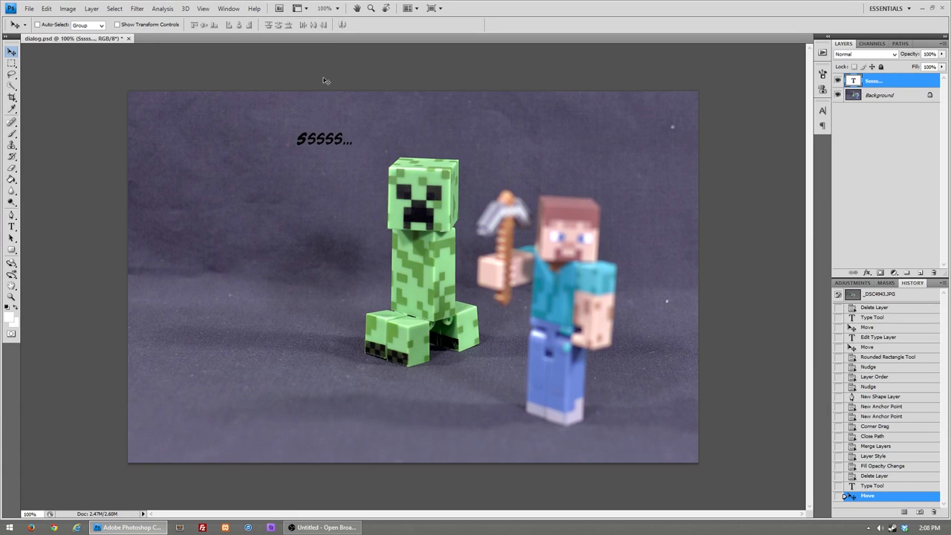
pyautogui.moveTo(324, 140); pyautogui.dragTo(319, 133)
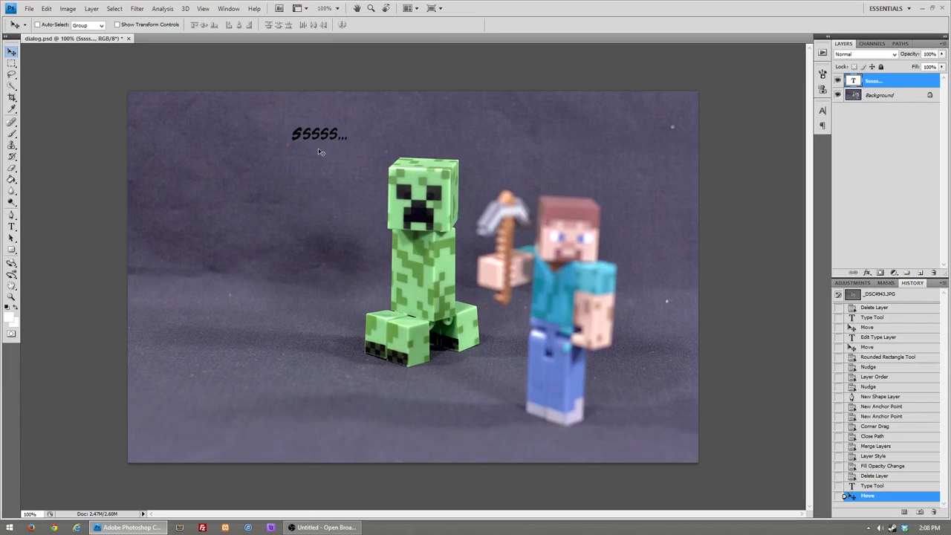
pyautogui.moveTo(299, 178)
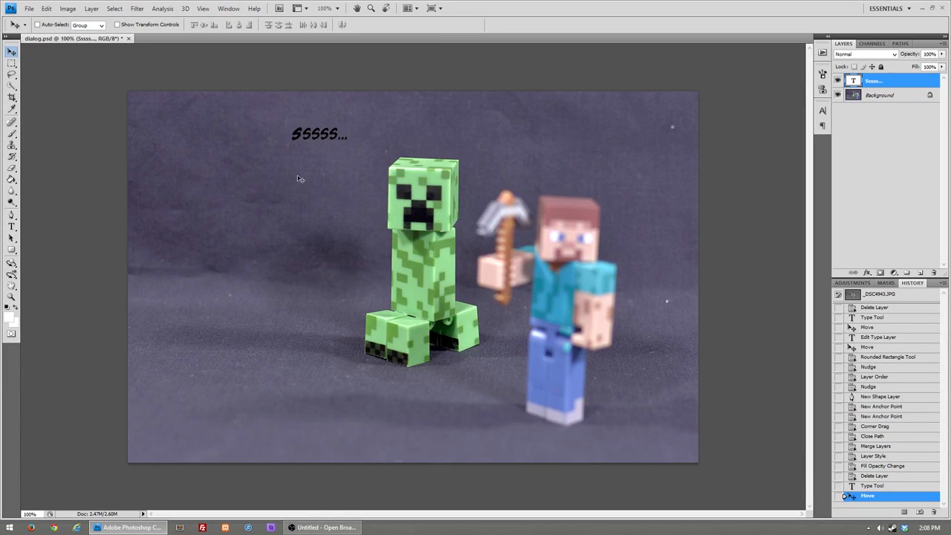
pyautogui.moveTo(407, 195)
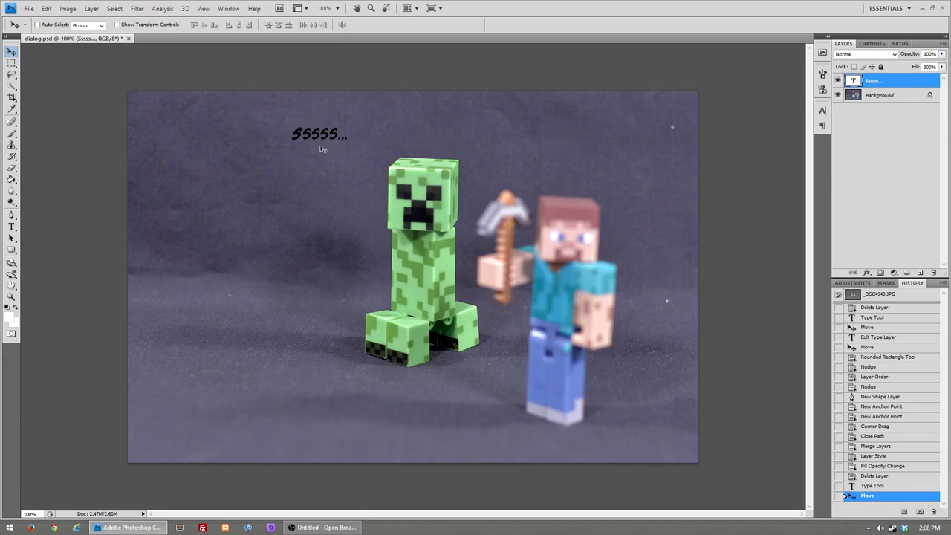
pyautogui.moveTo(887, 152)
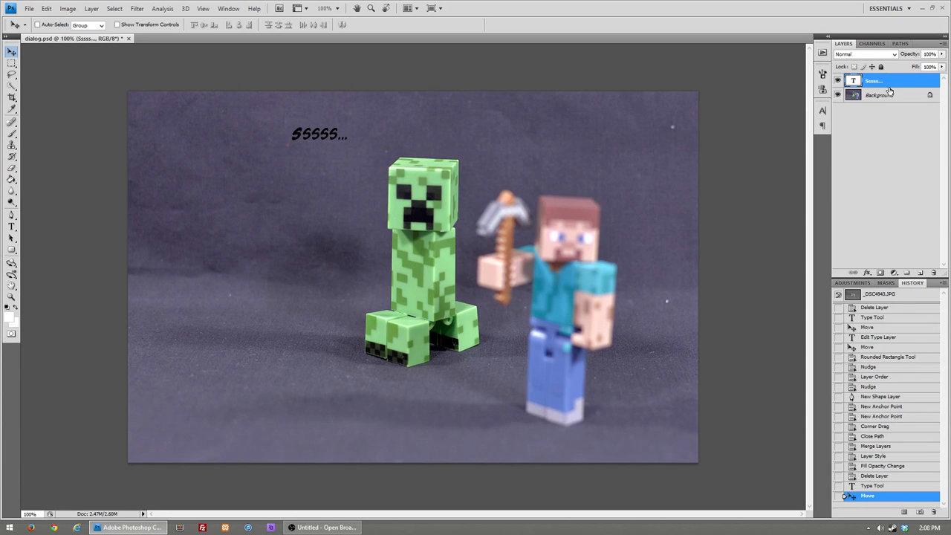
pyautogui.moveTo(891, 90)
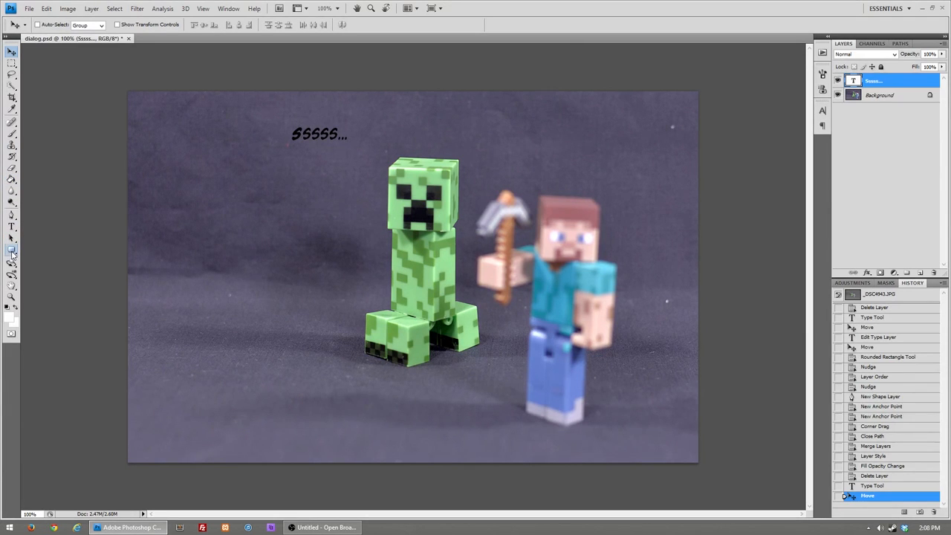
pyautogui.moveTo(12, 250)
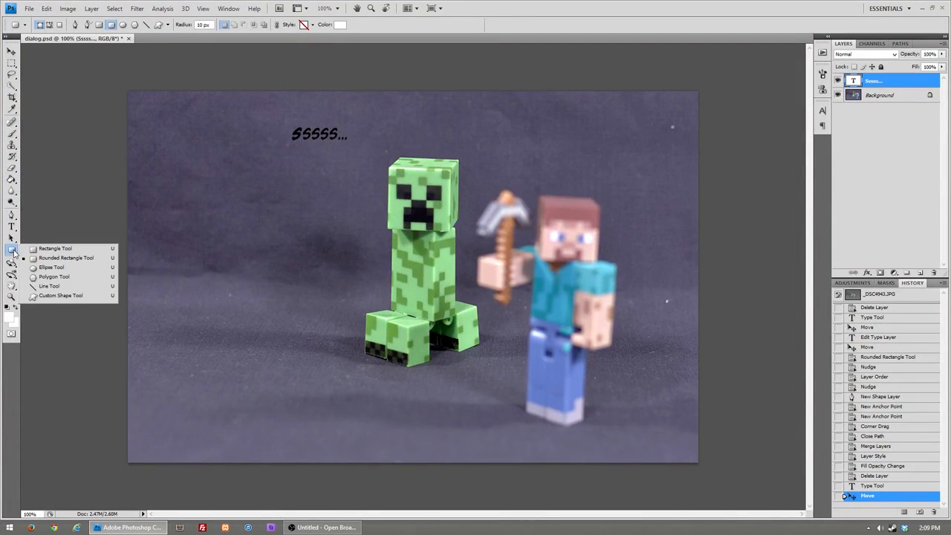
# Drag a white rounded rectangle over the SSSSS... text as the balloon body.
pyautogui.click(56, 247)
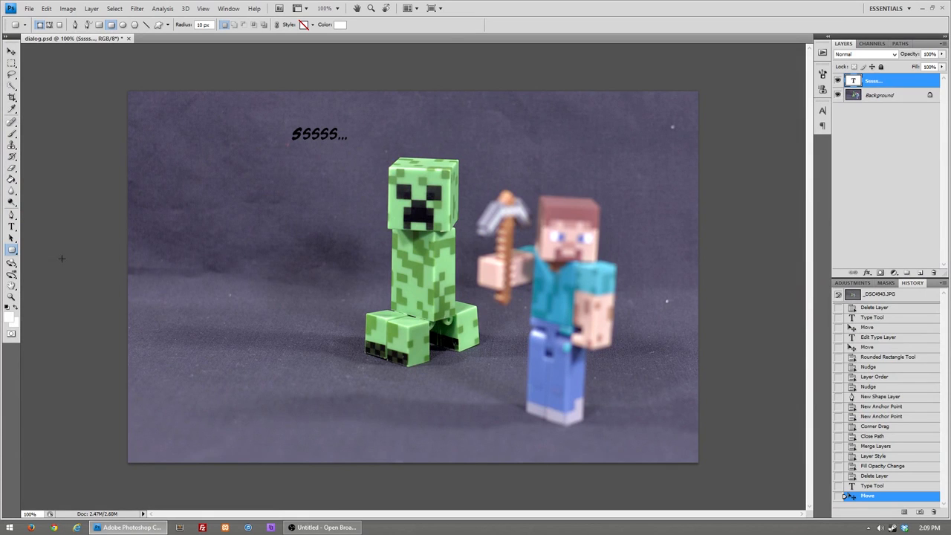
pyautogui.moveTo(92, 228)
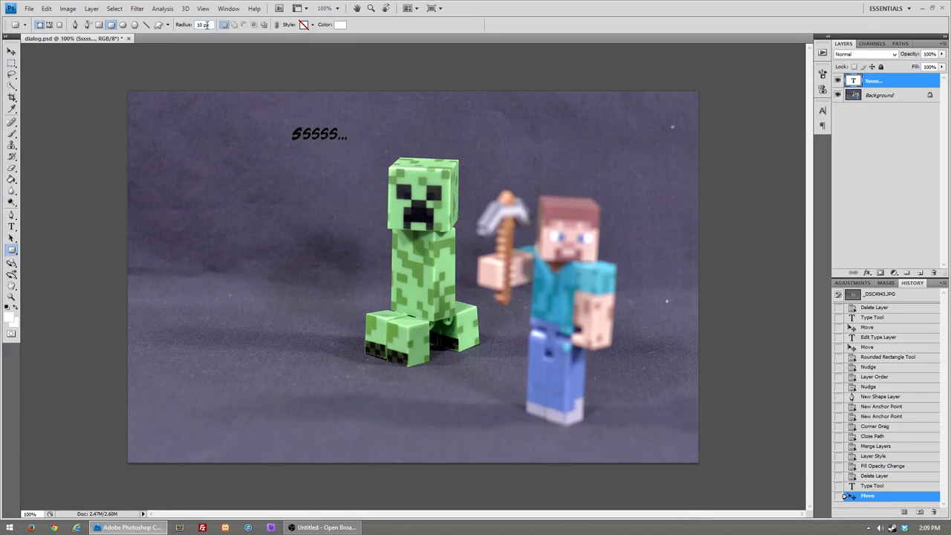
pyautogui.moveTo(107, 71)
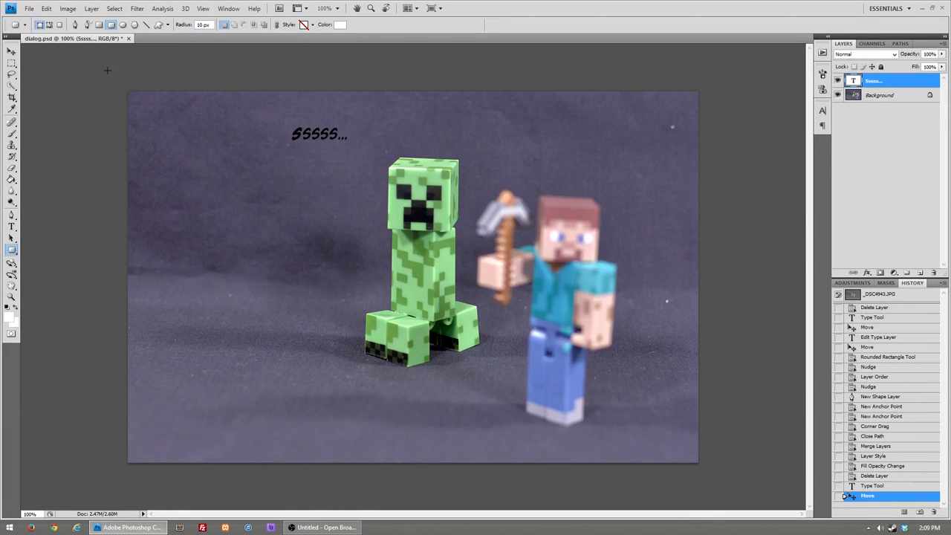
pyautogui.moveTo(259, 113)
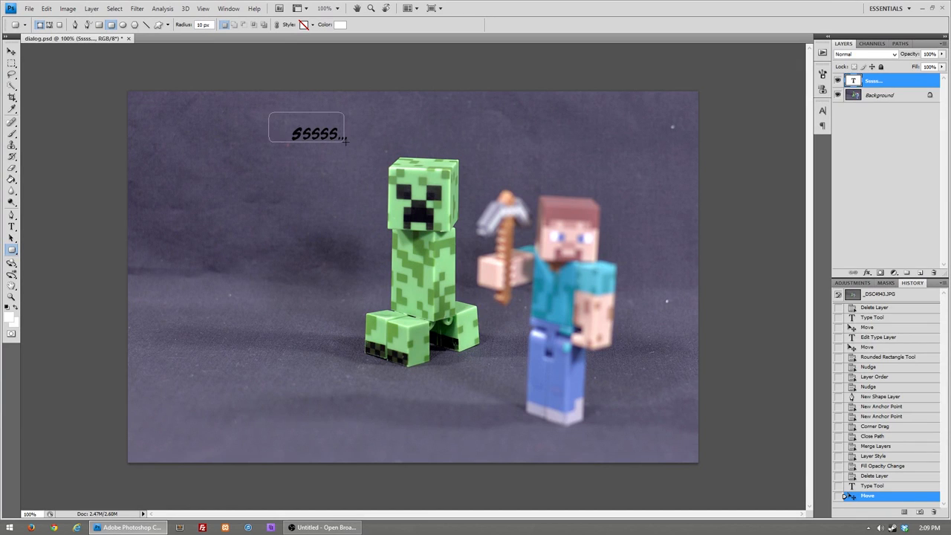
pyautogui.moveTo(312, 127); pyautogui.dragTo(330, 146)
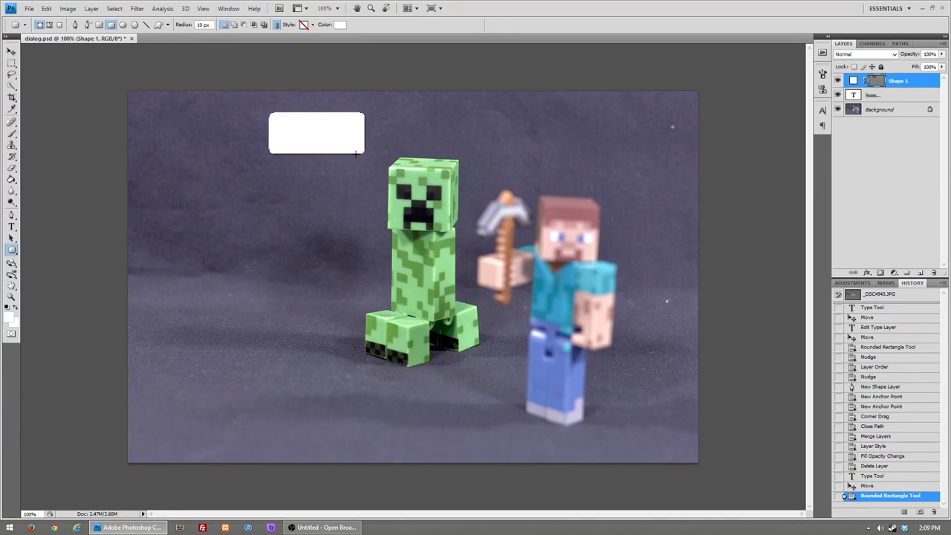
pyautogui.moveTo(311, 160)
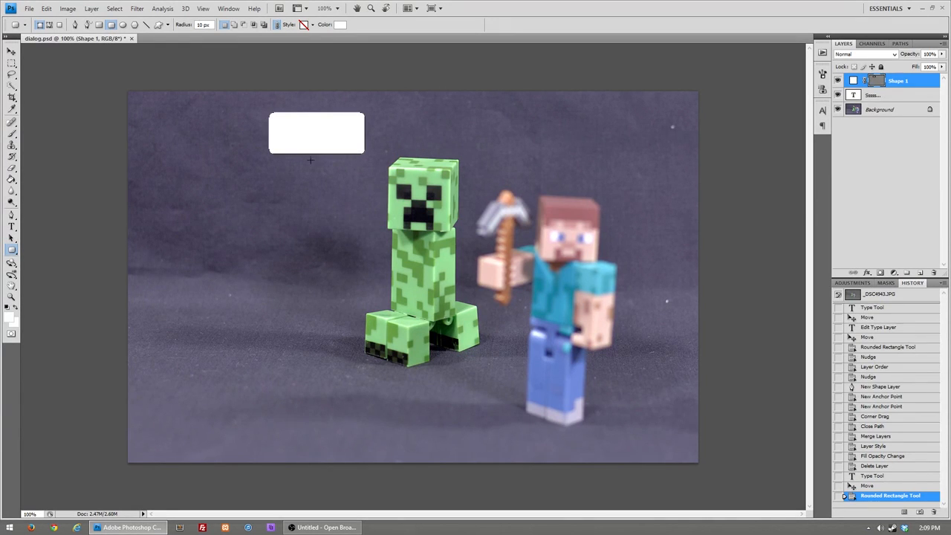
pyautogui.moveTo(366, 134)
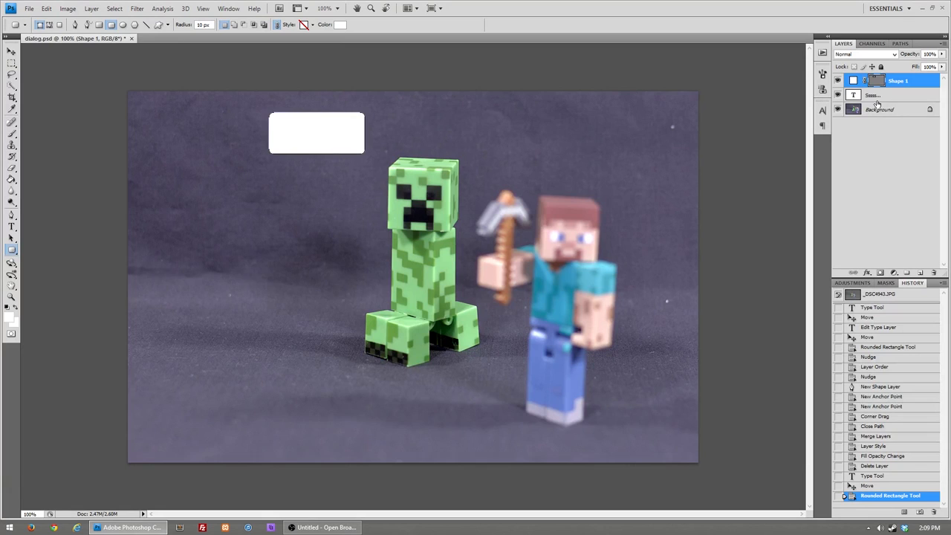
# Undo the balloon shape and layer-order changes, leaving only the text layer.
pyautogui.click(874, 95)
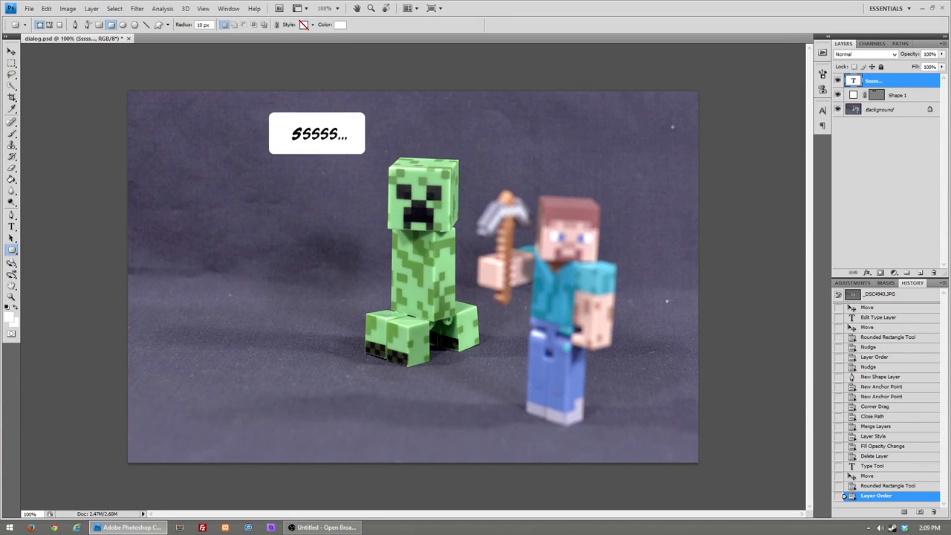
pyautogui.click(879, 95)
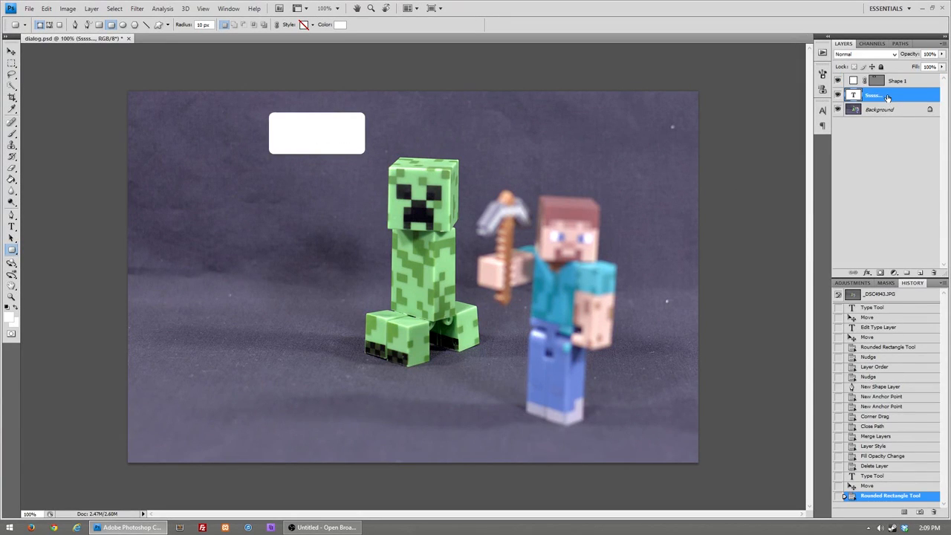
pyautogui.click(897, 80)
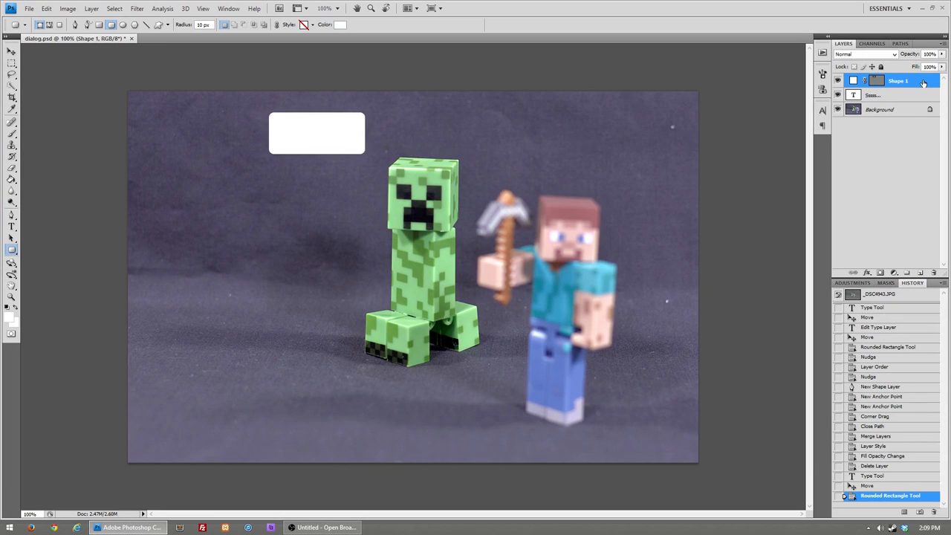
pyautogui.click(880, 95)
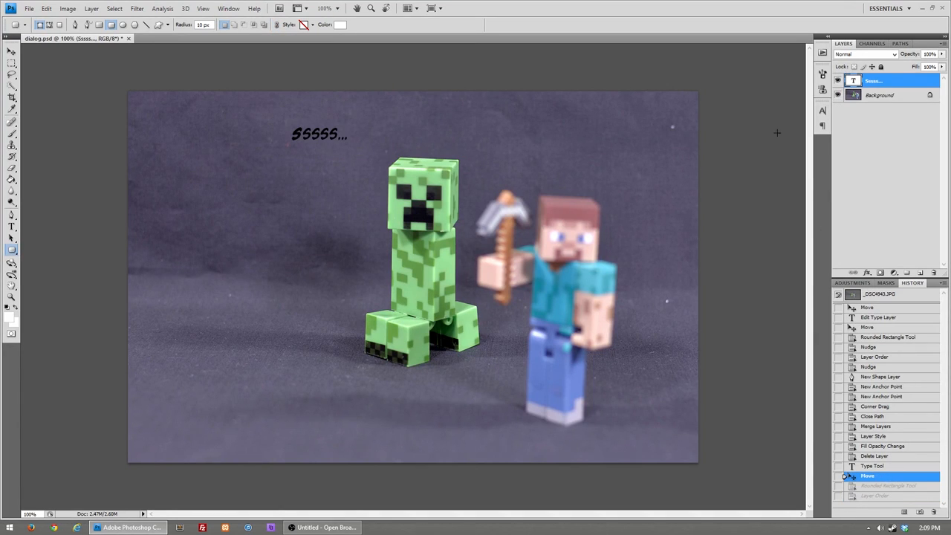
# Draw a white rounded rectangle on the Background layer so it sits behind the text.
pyautogui.click(879, 95)
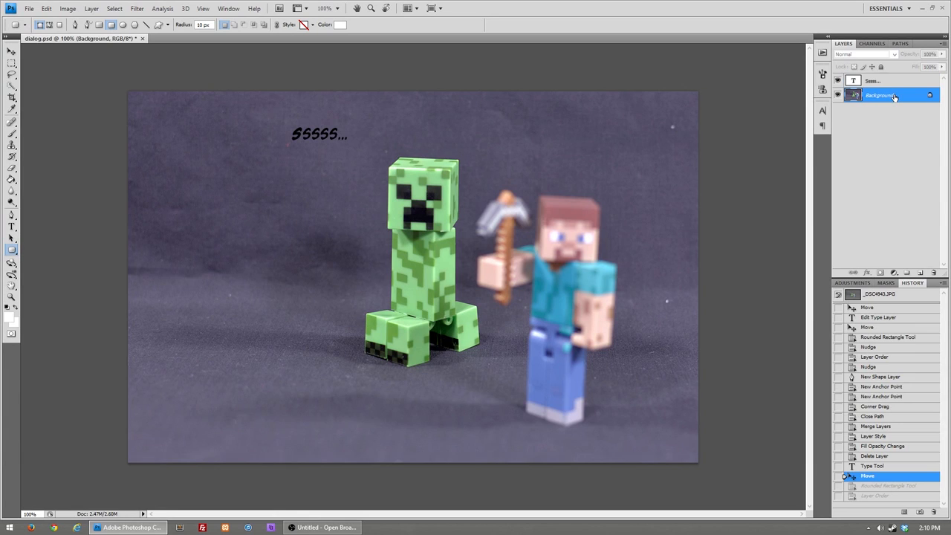
pyautogui.moveTo(781, 79)
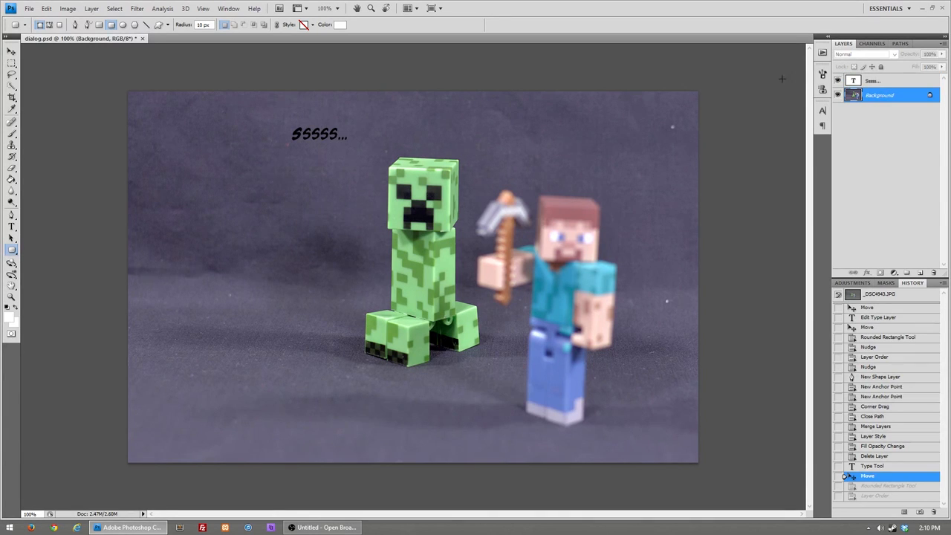
pyautogui.moveTo(276, 116)
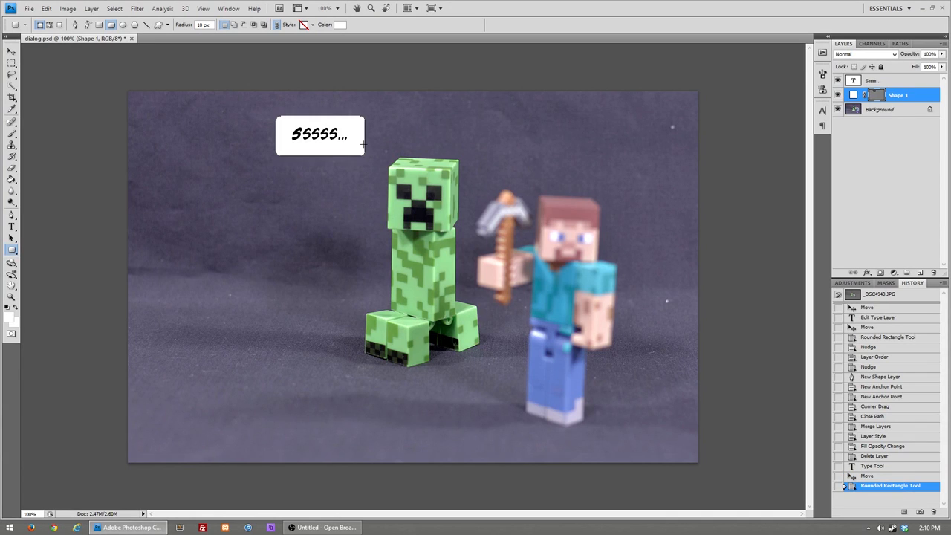
pyautogui.moveTo(303, 149)
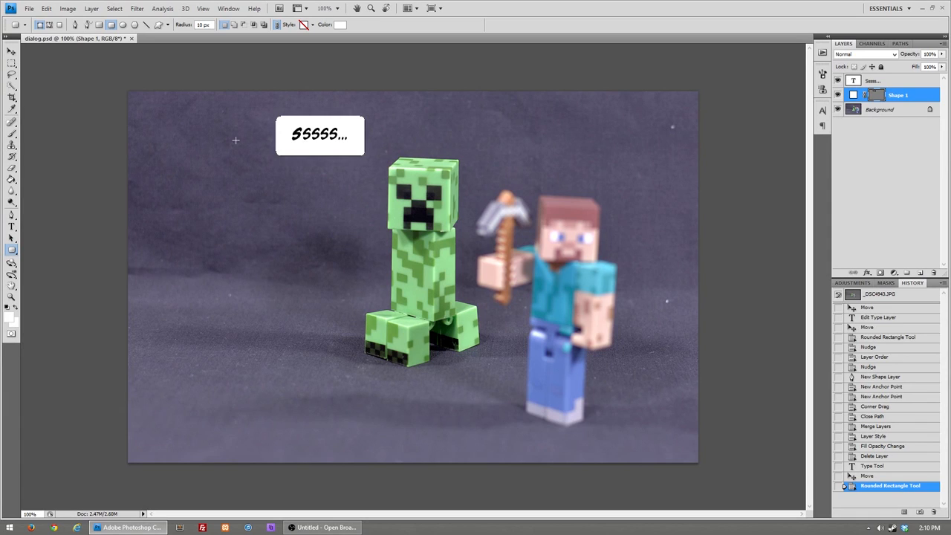
pyautogui.moveTo(266, 140)
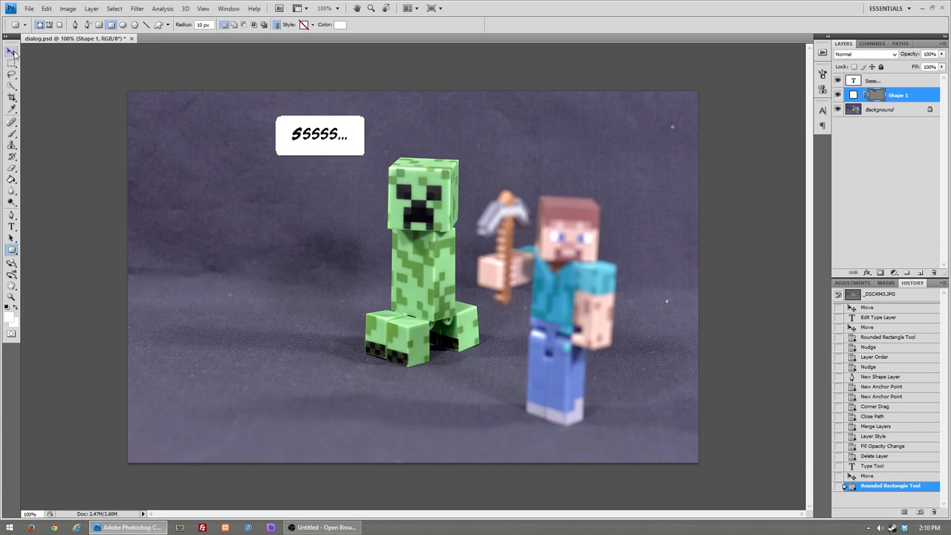
pyautogui.click(12, 50)
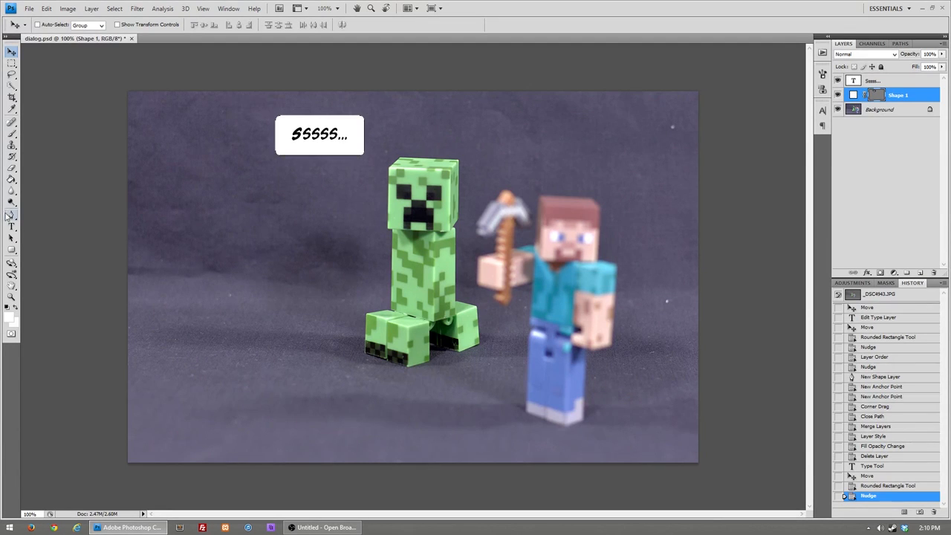
# Draw a curved white tail with the Pen tool from the balloon's bottom toward the creeper.
pyautogui.click(12, 220)
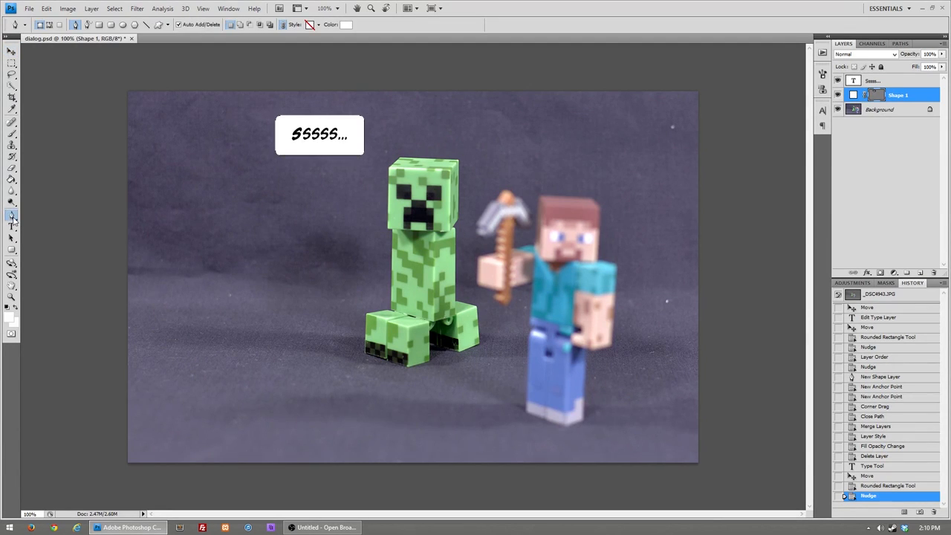
pyautogui.moveTo(40, 23)
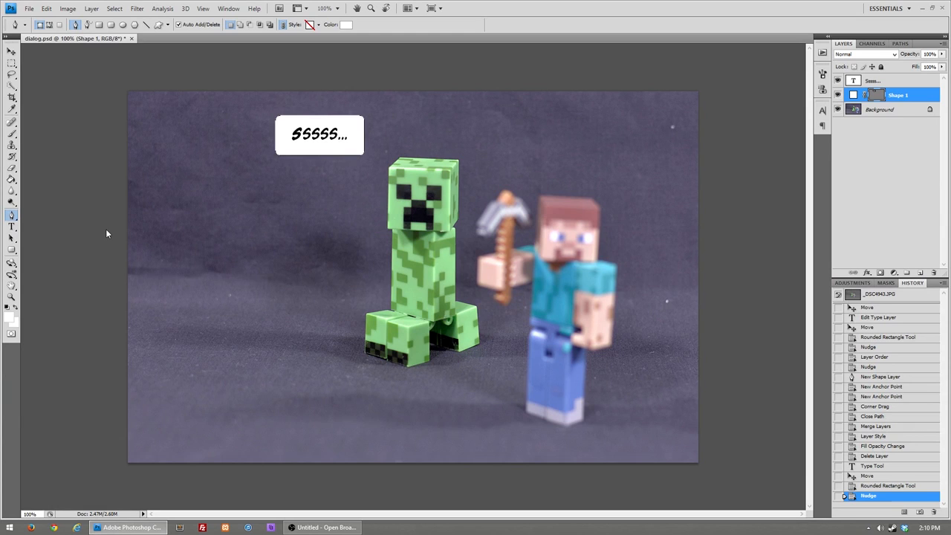
pyautogui.moveTo(355, 155)
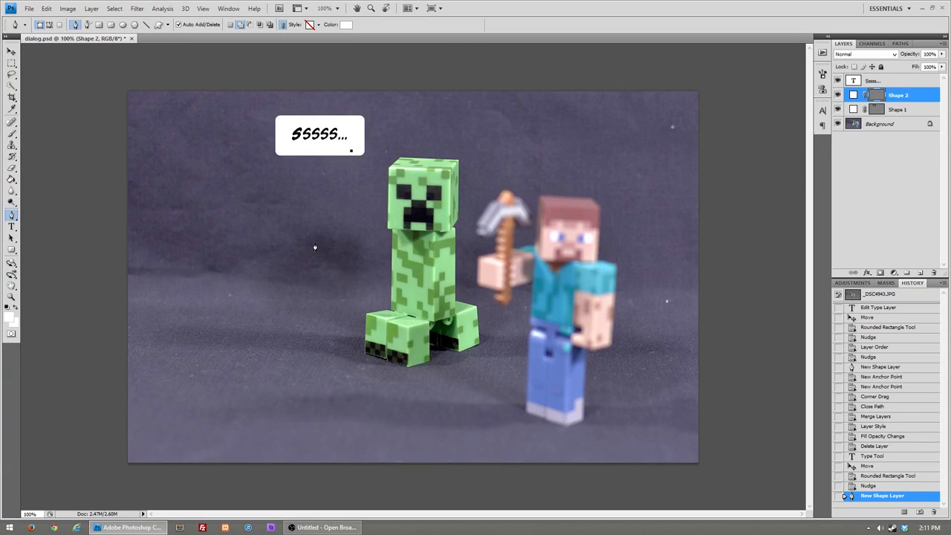
pyautogui.moveTo(312, 190)
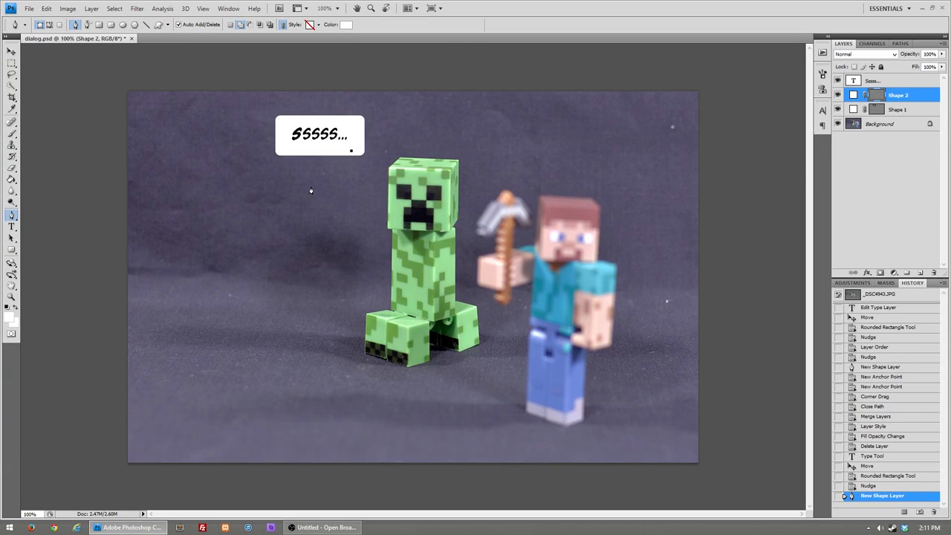
pyautogui.moveTo(363, 201)
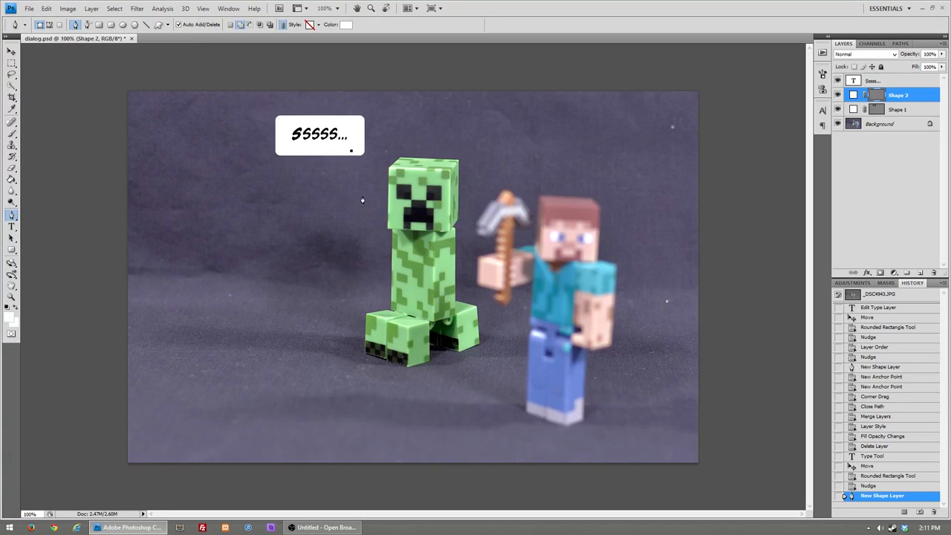
pyautogui.moveTo(404, 220)
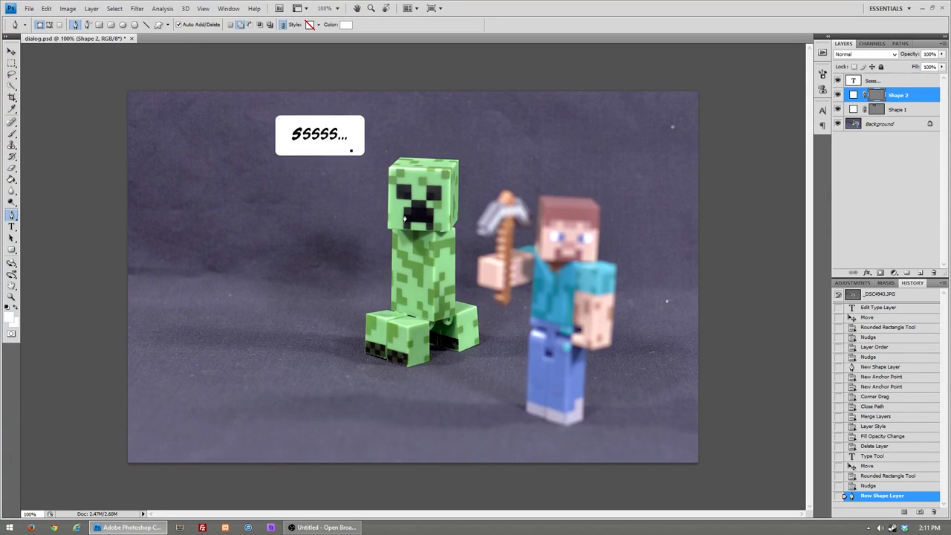
pyautogui.moveTo(371, 214)
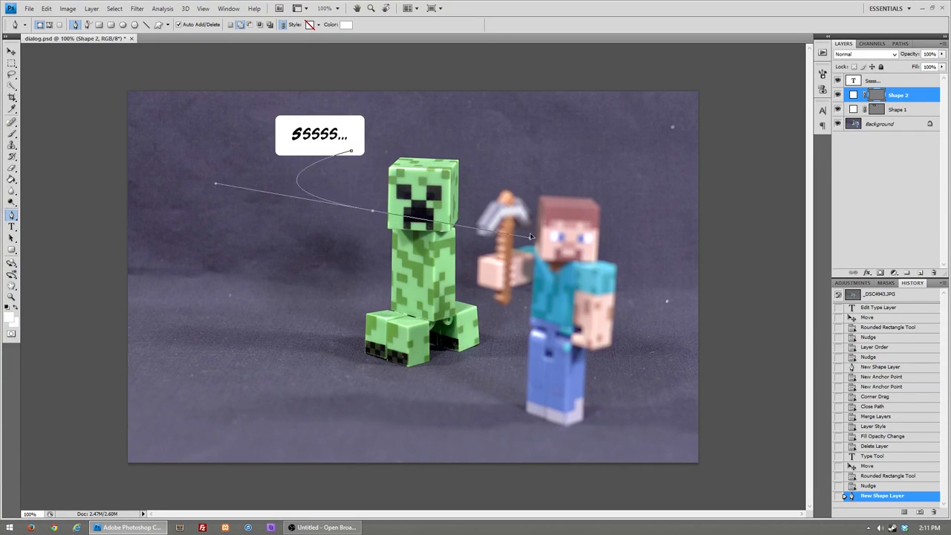
pyautogui.moveTo(532, 237); pyautogui.dragTo(439, 226)
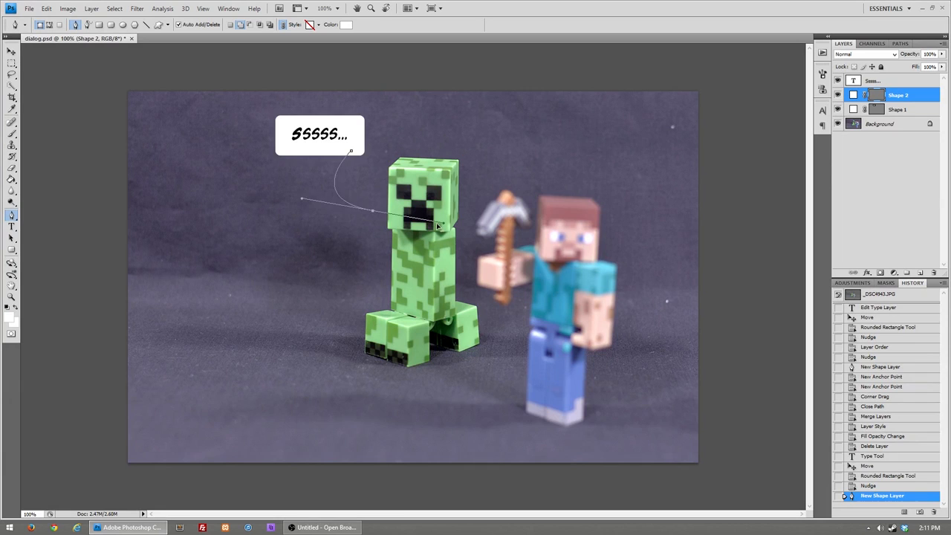
pyautogui.moveTo(438, 226); pyautogui.dragTo(428, 199)
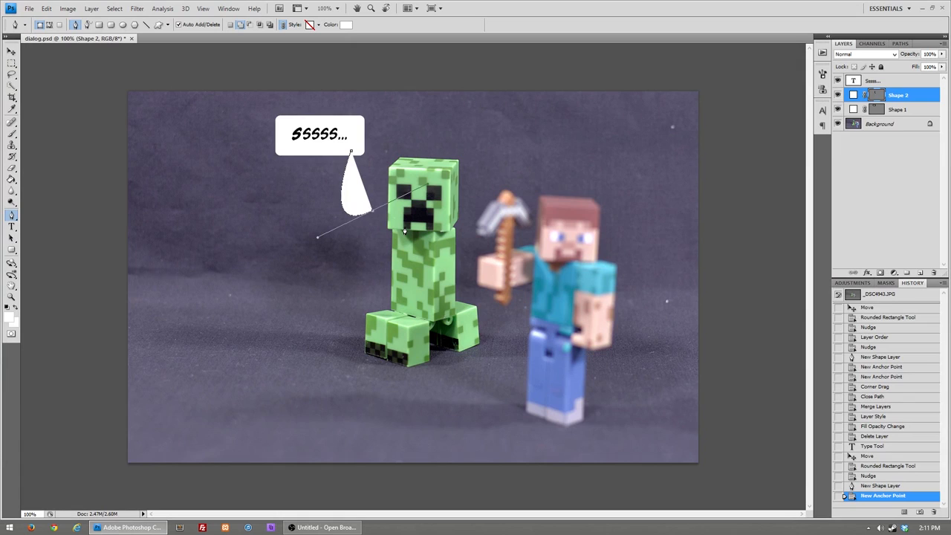
pyautogui.moveTo(318, 231)
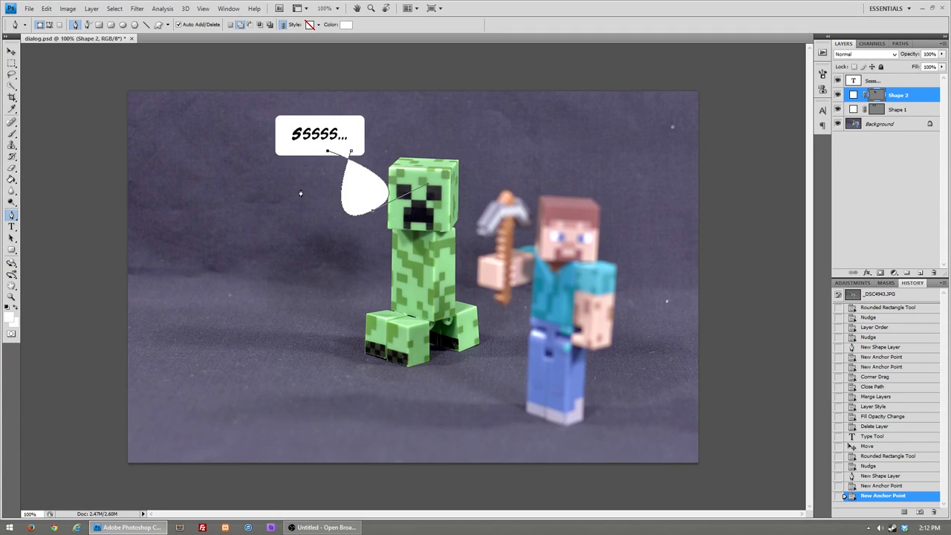
pyautogui.moveTo(306, 226)
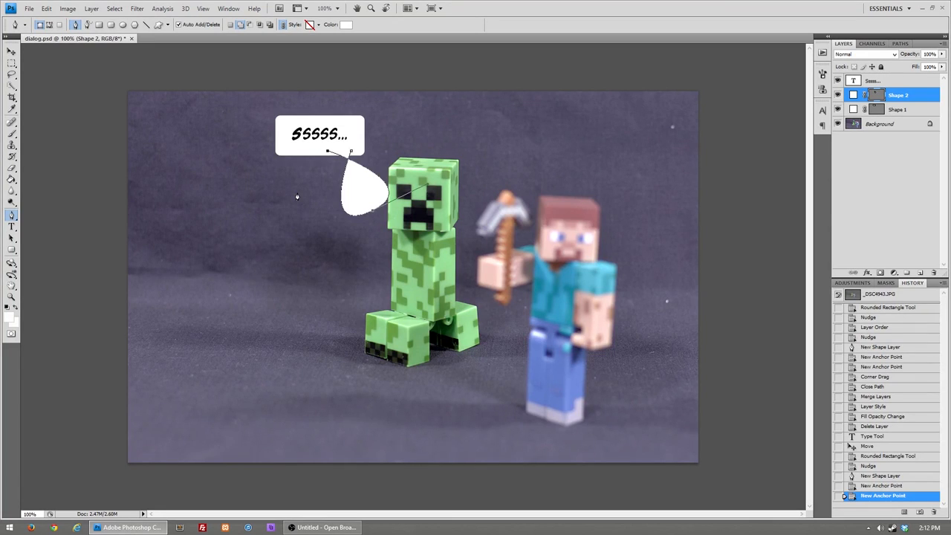
pyautogui.moveTo(392, 199)
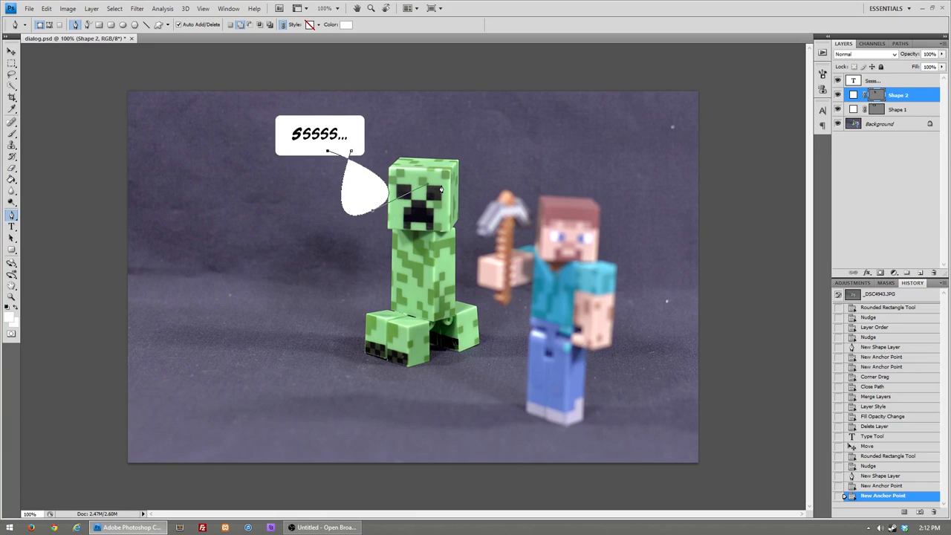
pyautogui.moveTo(429, 187)
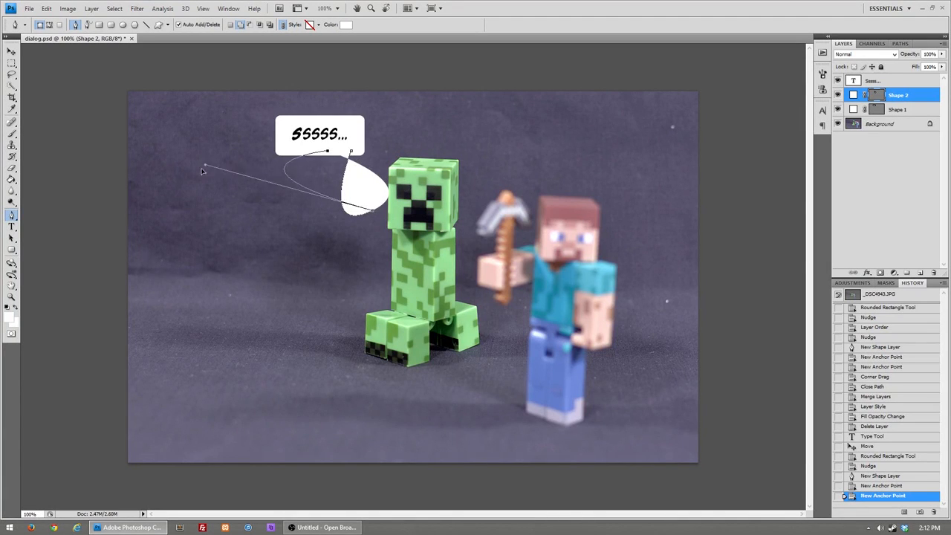
pyautogui.moveTo(205, 169); pyautogui.dragTo(535, 205)
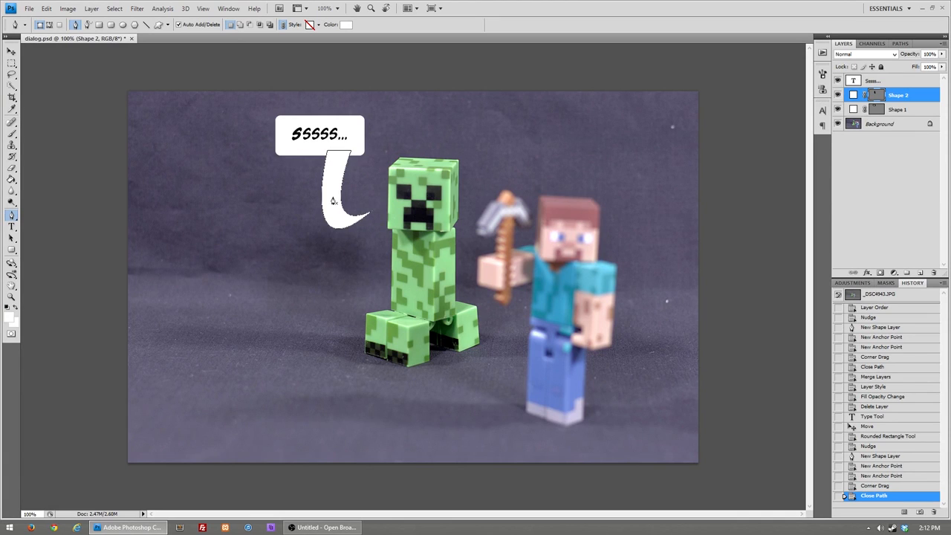
pyautogui.moveTo(290, 190)
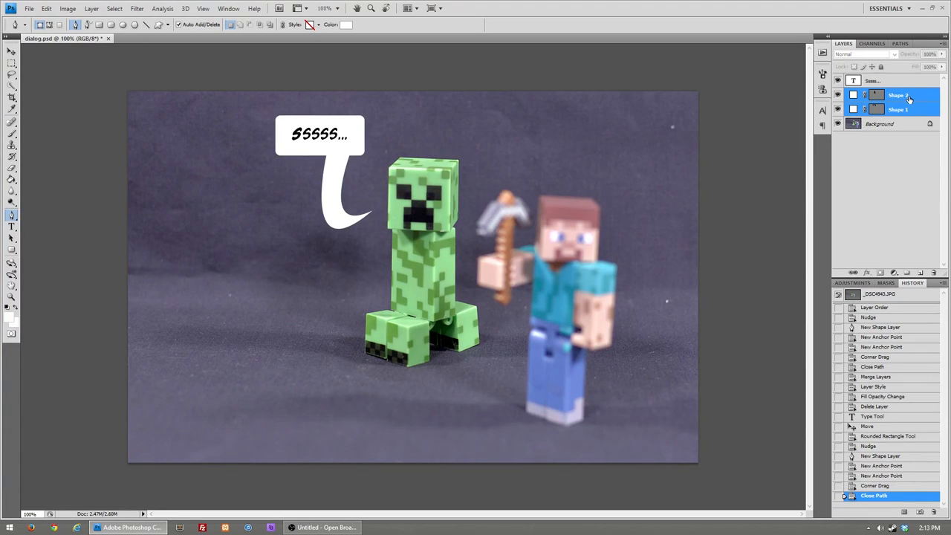
# Merge the balloon body and tail shape layers into one layer.
pyautogui.rightClick(899, 95)
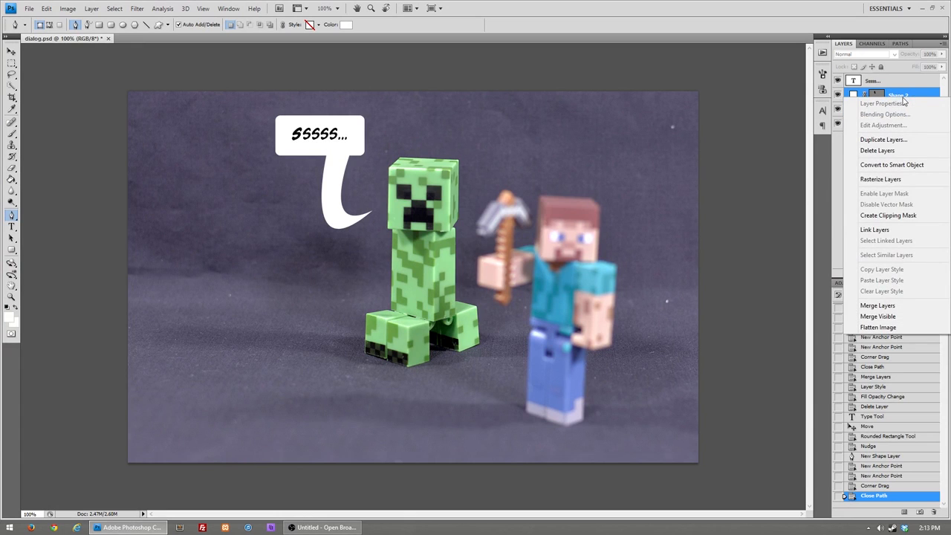
pyautogui.click(877, 306)
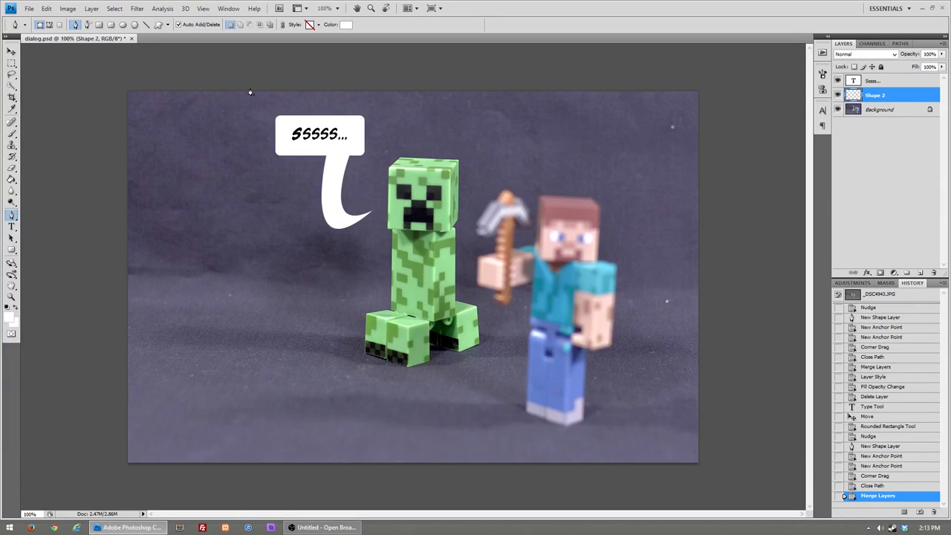
pyautogui.click(880, 95)
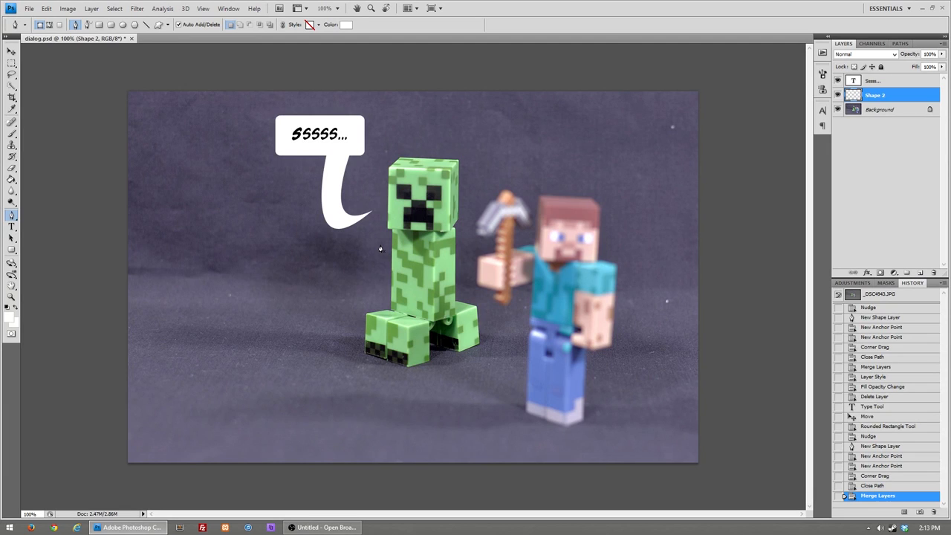
pyautogui.moveTo(315, 214)
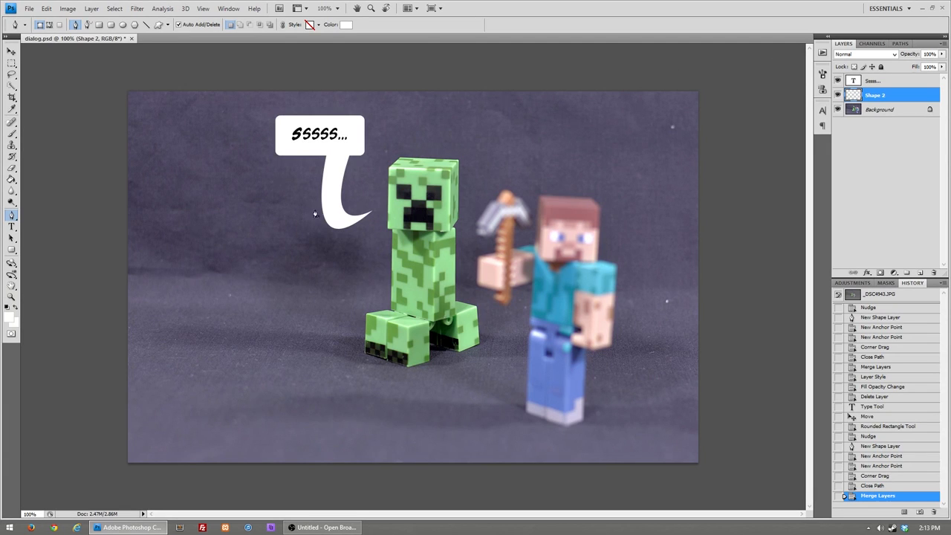
pyautogui.moveTo(364, 229)
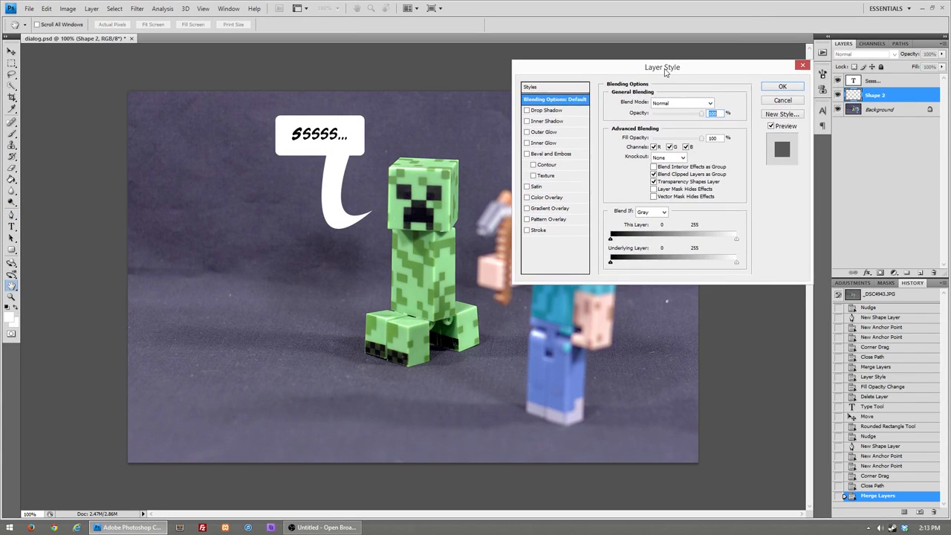
# Enable a Drop Shadow on the merged balloon layer in the Layer Style dialog.
pyautogui.moveTo(663, 67); pyautogui.dragTo(633, 66)
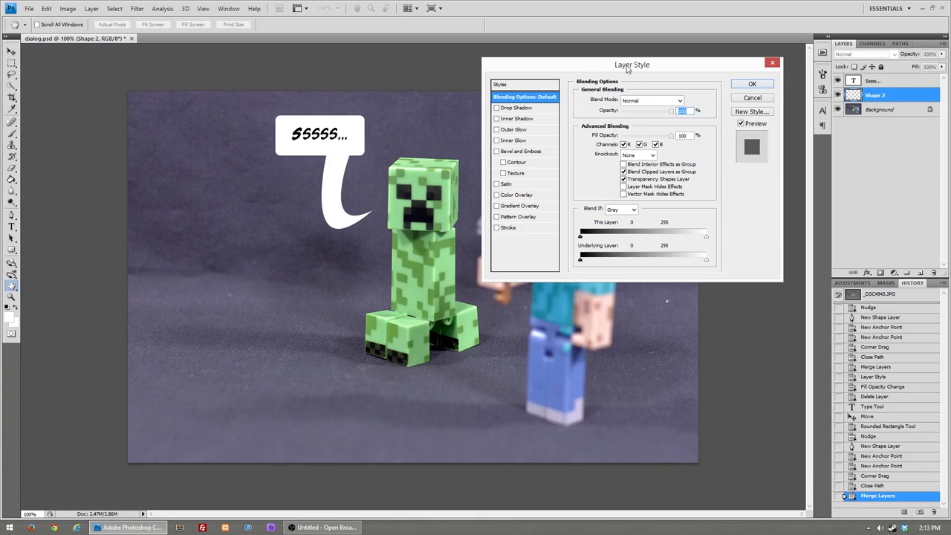
pyautogui.moveTo(511, 113)
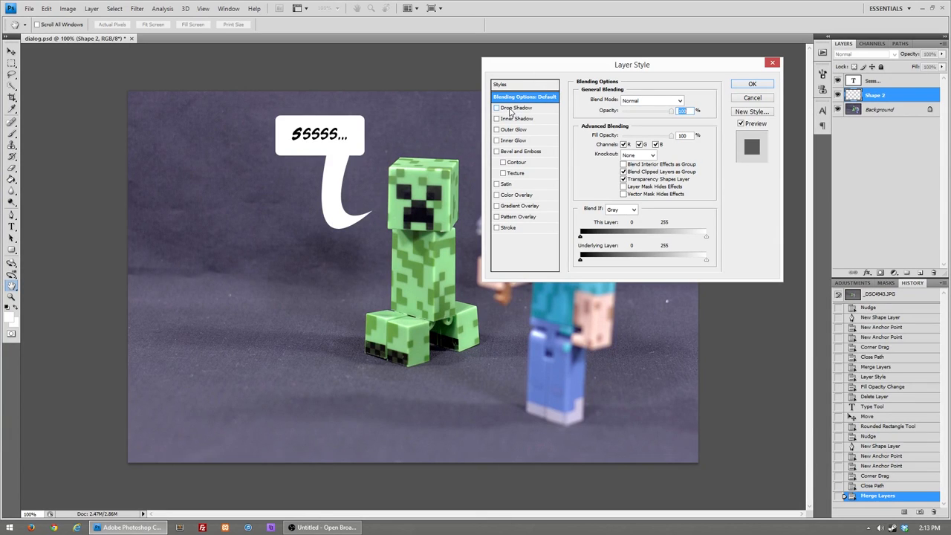
pyautogui.click(496, 107)
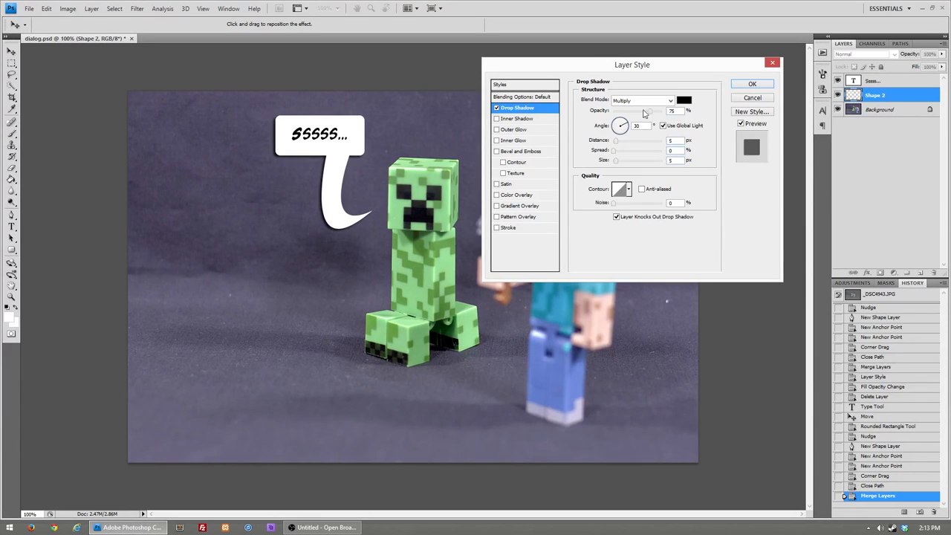
pyautogui.moveTo(656, 112)
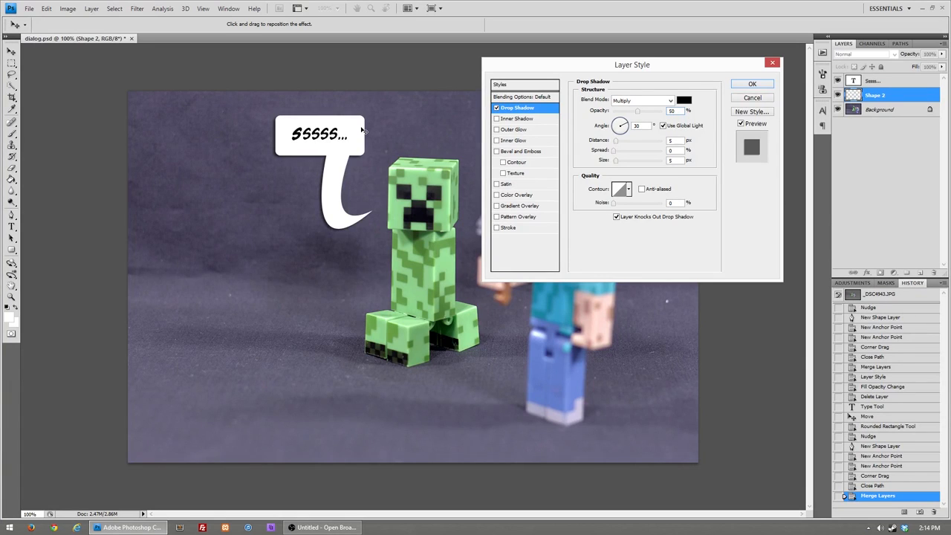
pyautogui.moveTo(427, 152)
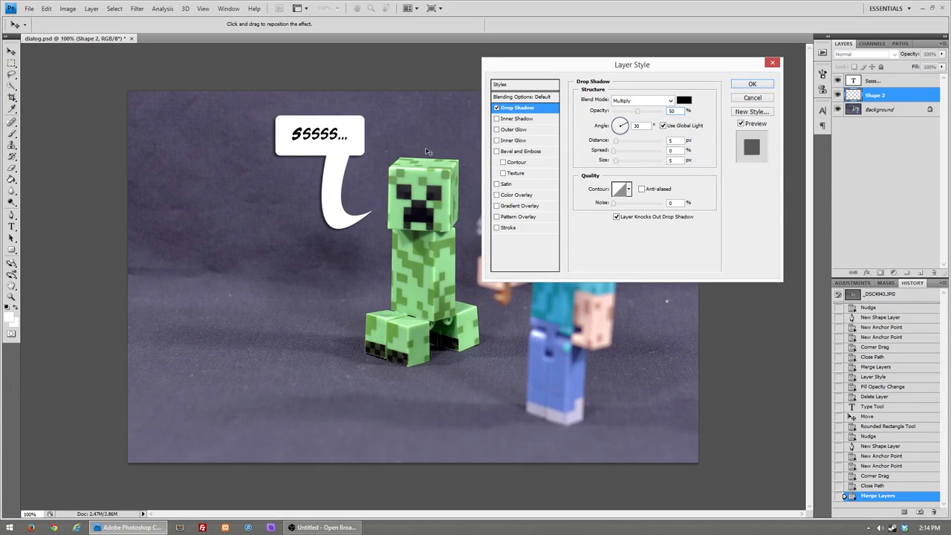
pyautogui.moveTo(538, 95)
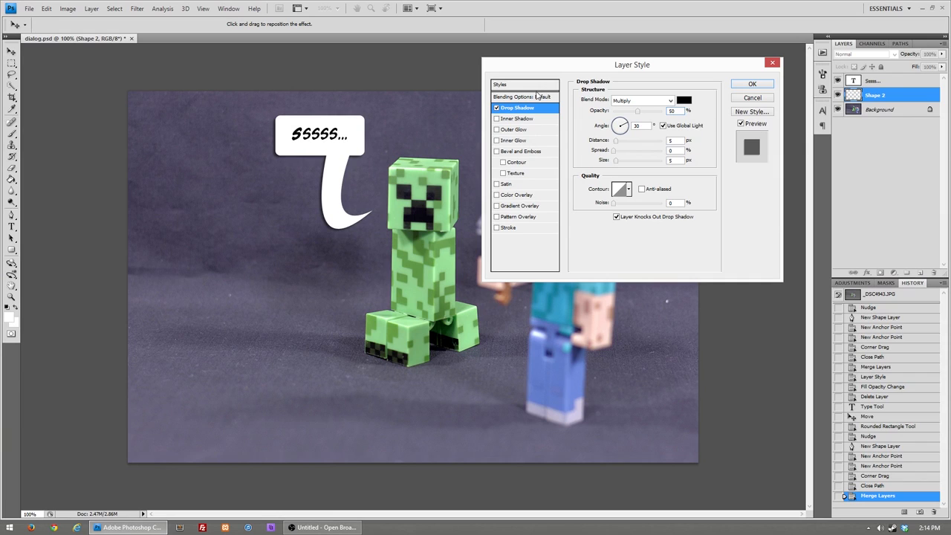
# Enable Bevel and Emboss on the balloon, then enable Stroke.
pyautogui.click(523, 152)
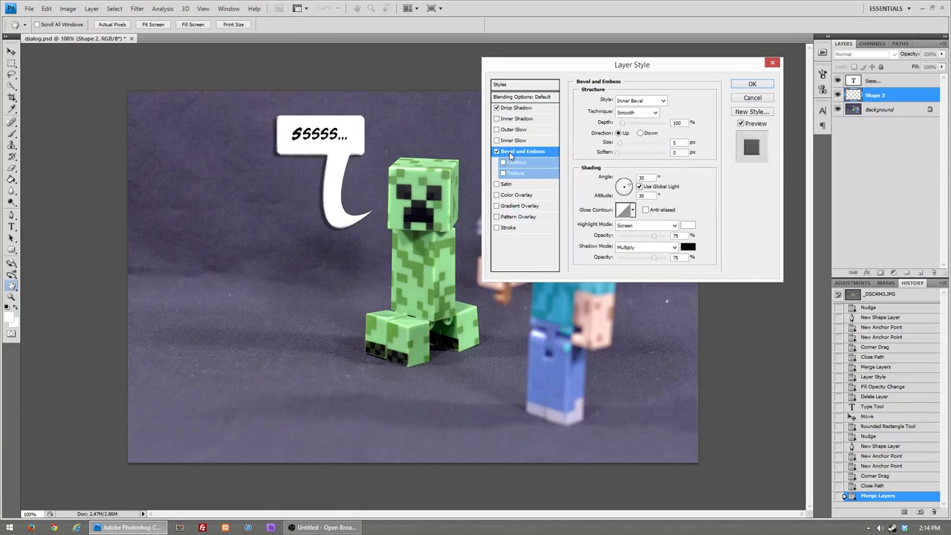
pyautogui.moveTo(511, 156)
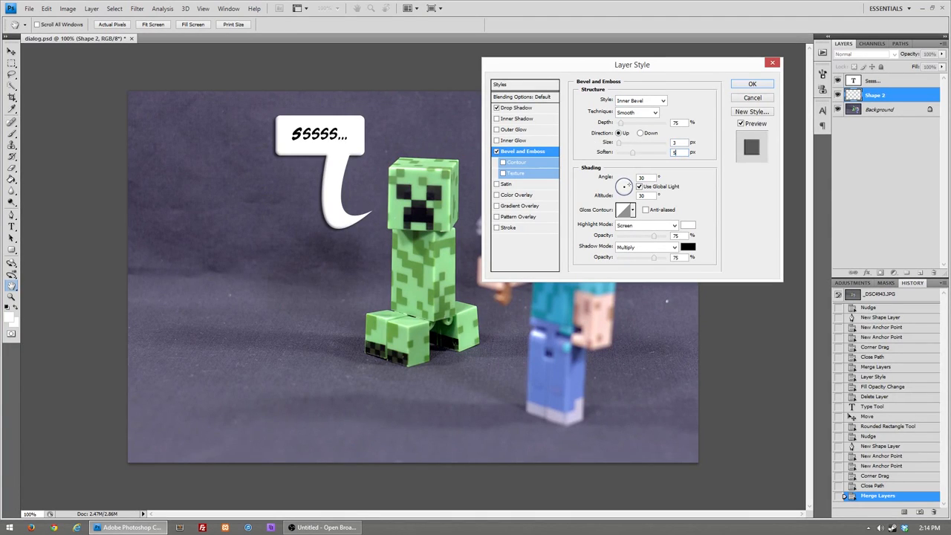
pyautogui.moveTo(632, 143)
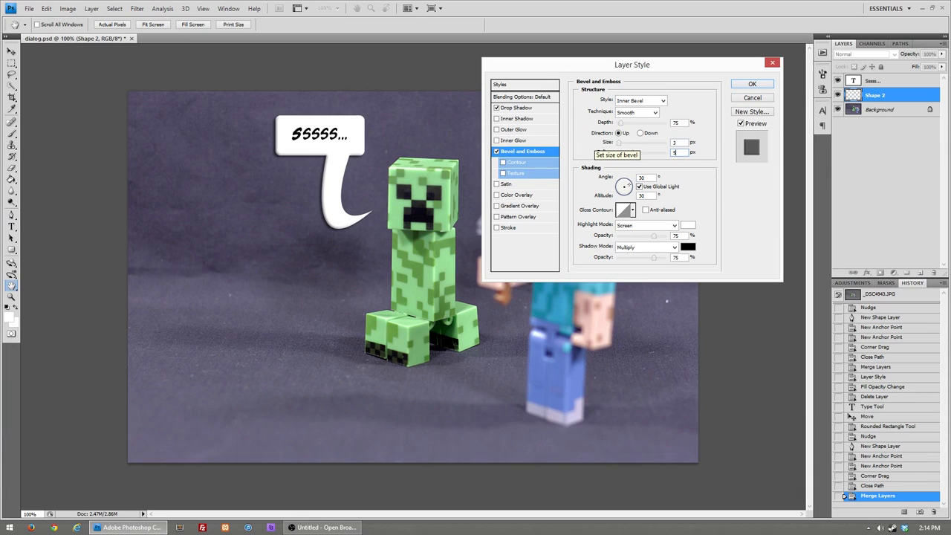
pyautogui.moveTo(732, 193)
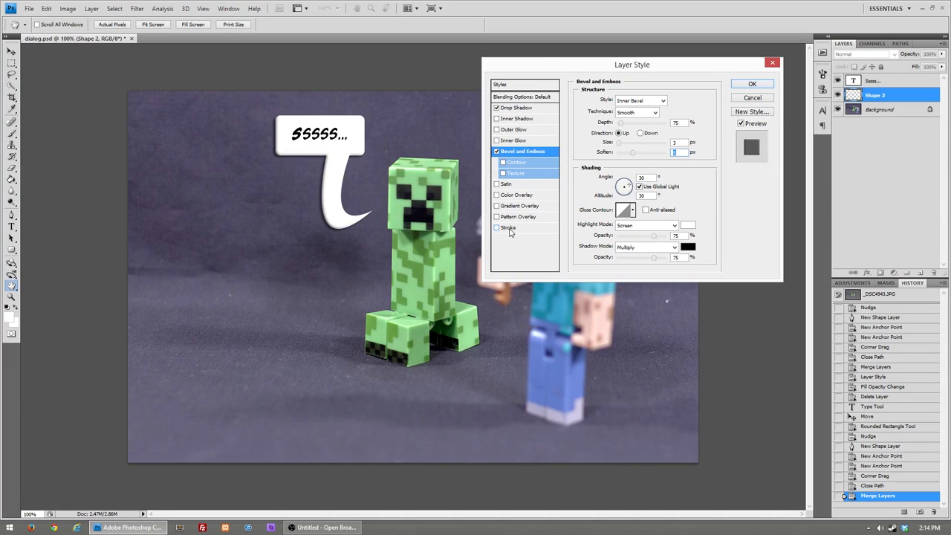
pyautogui.click(508, 228)
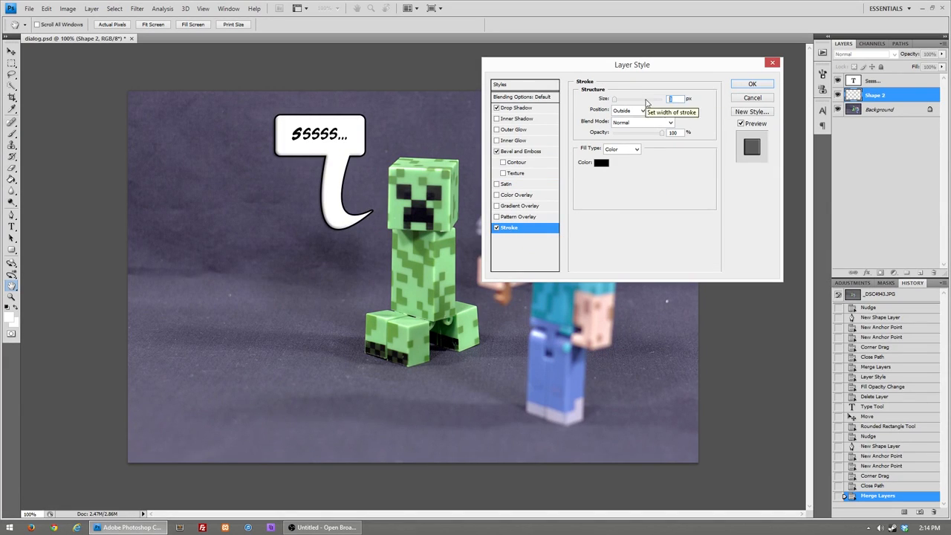
pyautogui.moveTo(656, 229)
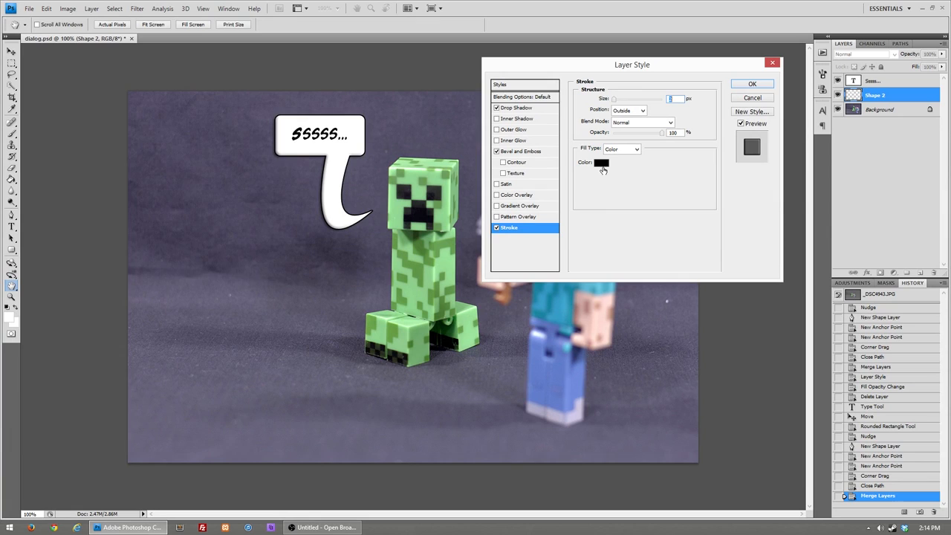
# Set the stroke colour to dark grey and apply all the balloon's layer effects.
pyautogui.click(600, 162)
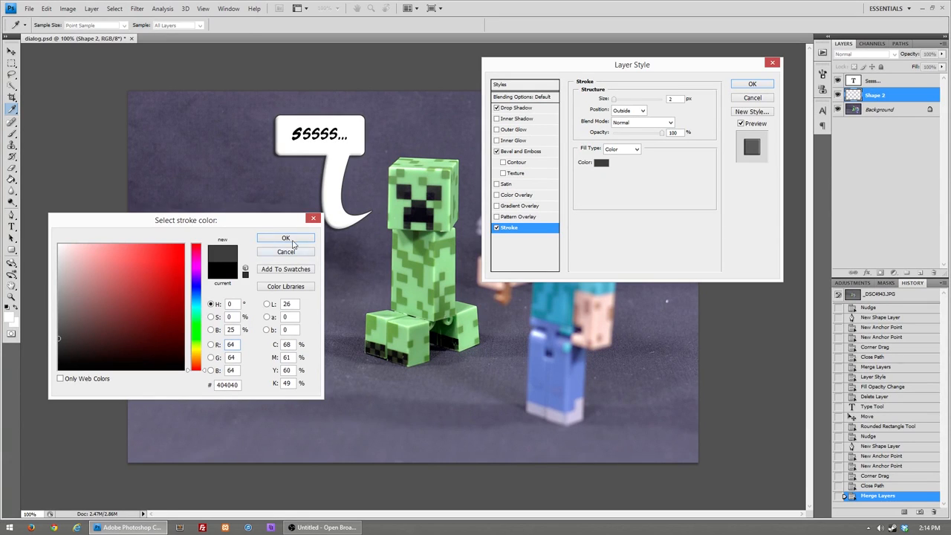
pyautogui.click(285, 238)
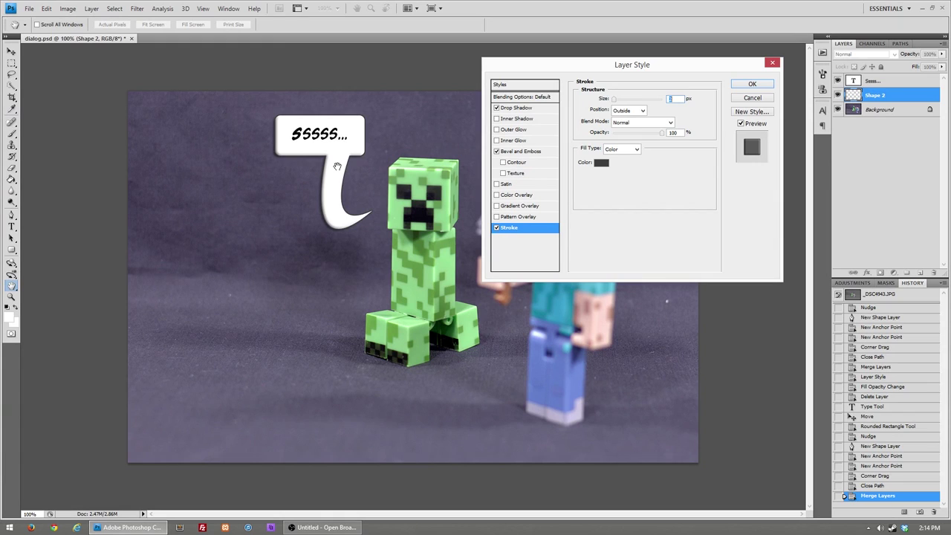
pyautogui.moveTo(707, 128)
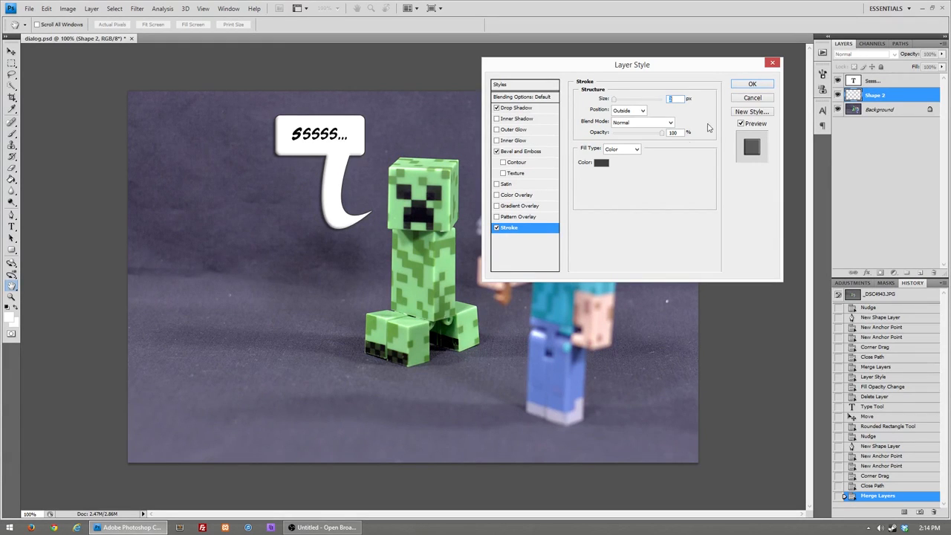
pyautogui.click(752, 83)
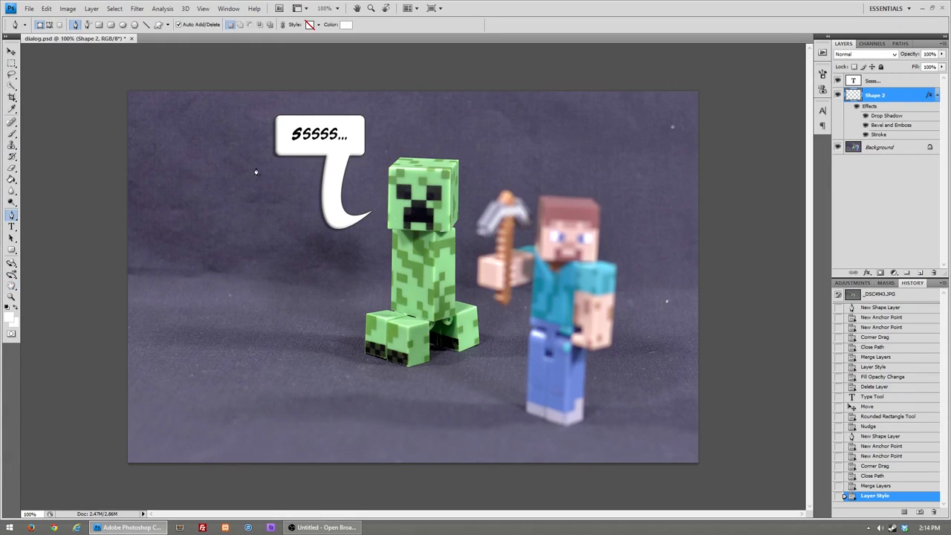
pyautogui.moveTo(306, 122)
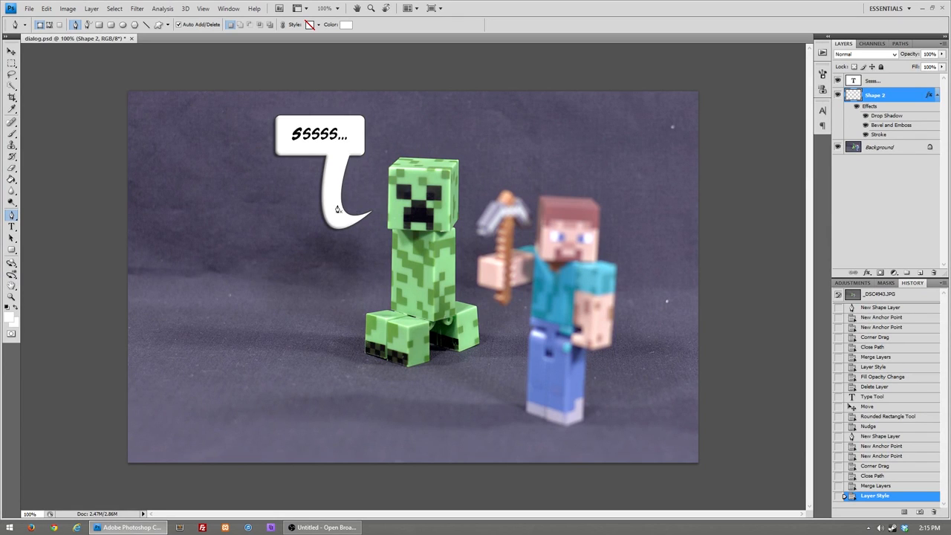
pyautogui.moveTo(333, 205)
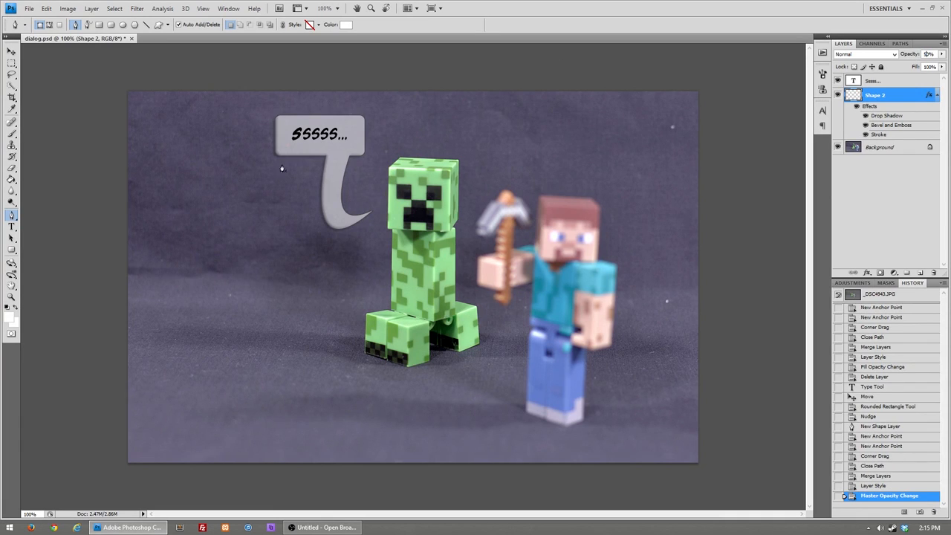
# Lower the balloon layer's Opacity and Fill so the white fill shows partly transparent.
pyautogui.click(928, 54)
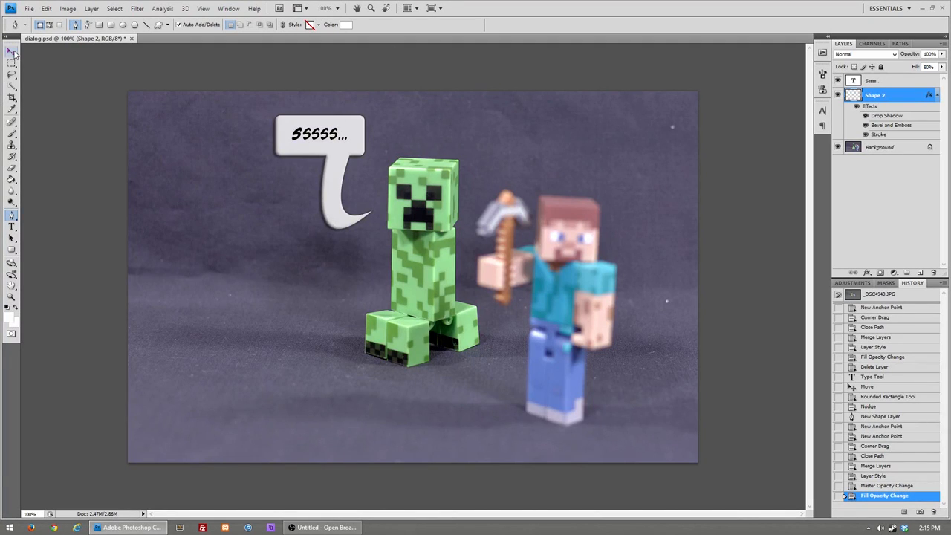
# Delete the rounded balloon shape layer with the Move tool, leaving only the SSSSS... text.
pyautogui.click(11, 51)
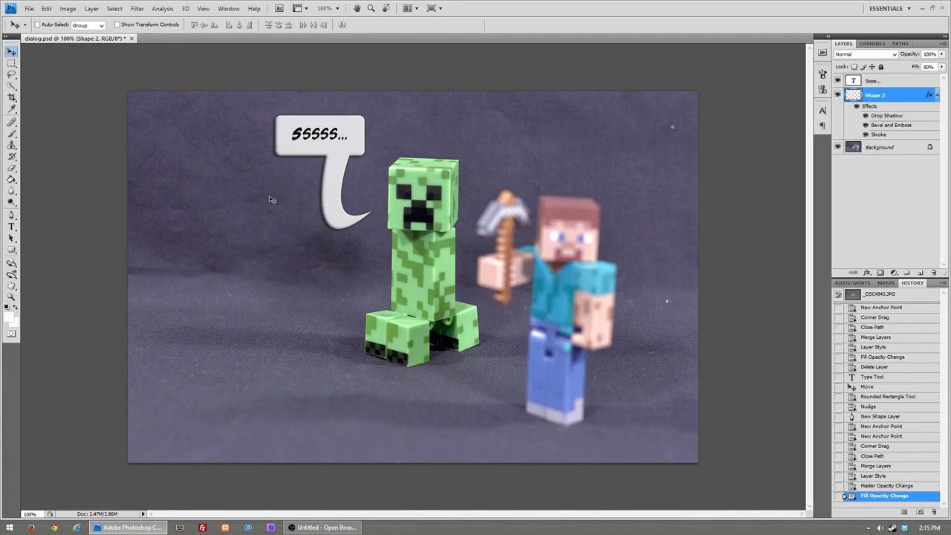
pyautogui.moveTo(331, 217)
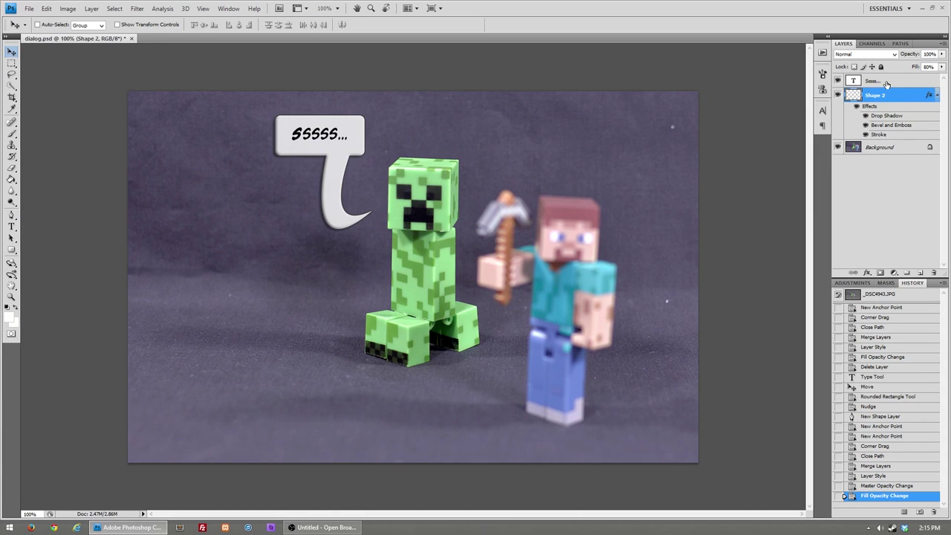
pyautogui.click(873, 80)
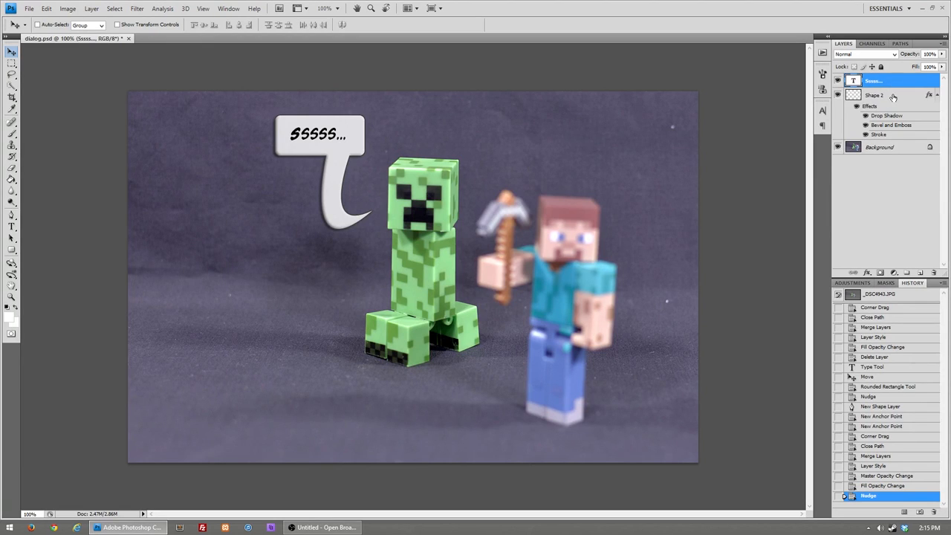
pyautogui.click(875, 95)
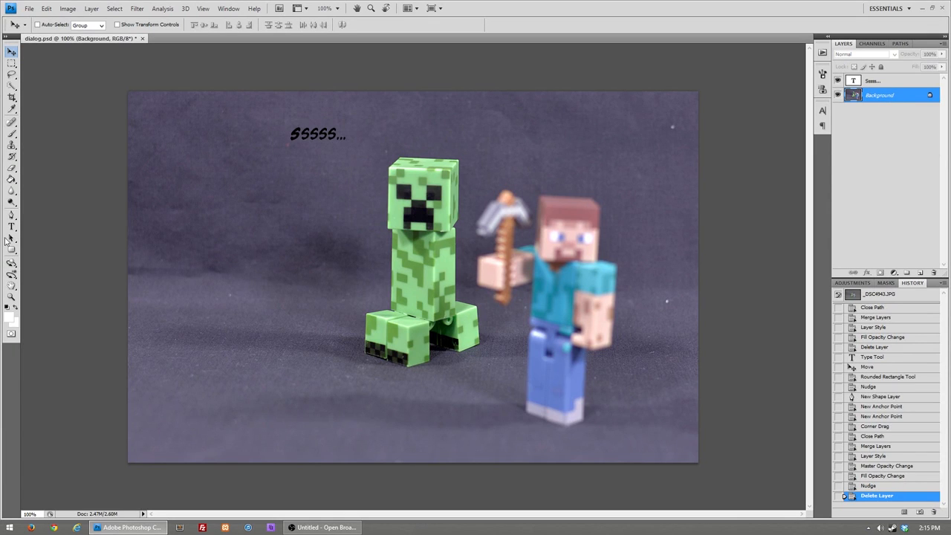
# Draw a white rectangle behind SSSSS... and pen a zigzag lightning tail below it.
pyautogui.click(12, 250)
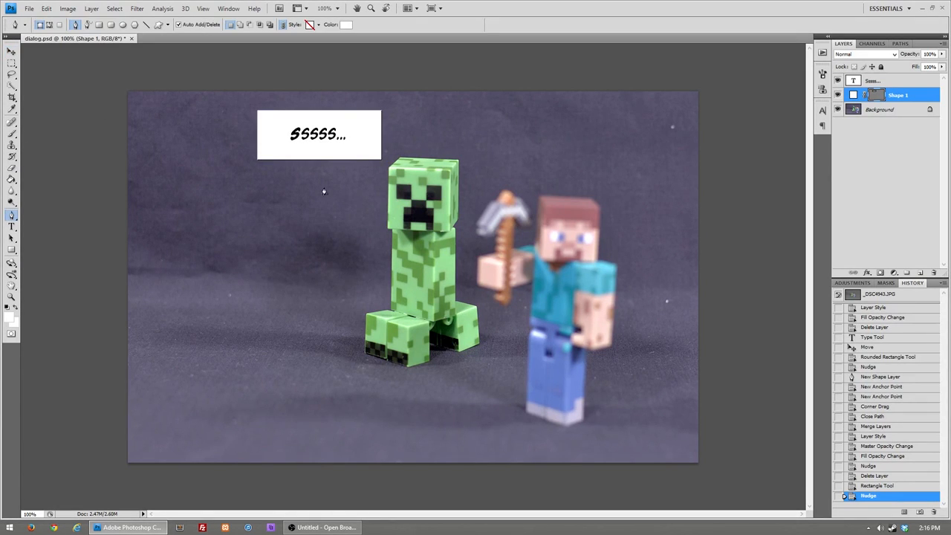
pyautogui.moveTo(314, 159)
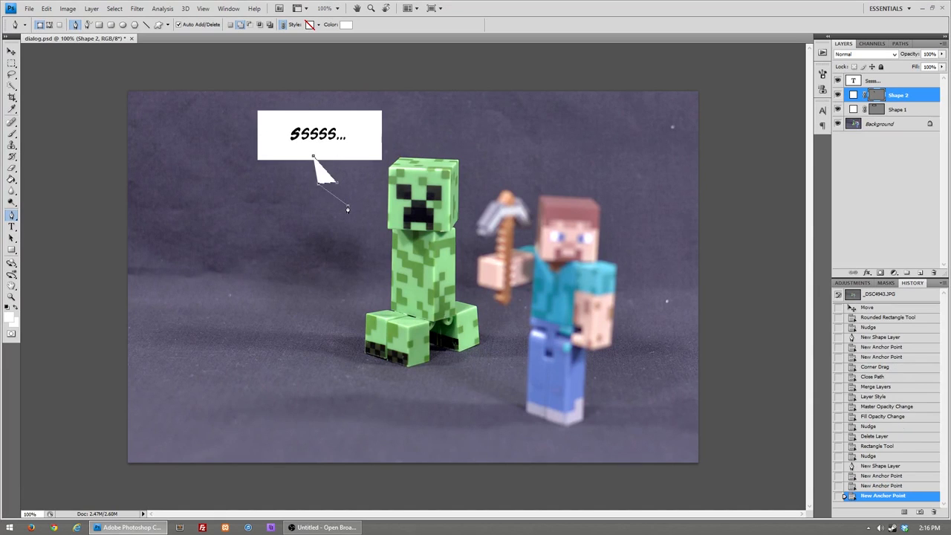
pyautogui.moveTo(348, 209); pyautogui.dragTo(371, 230)
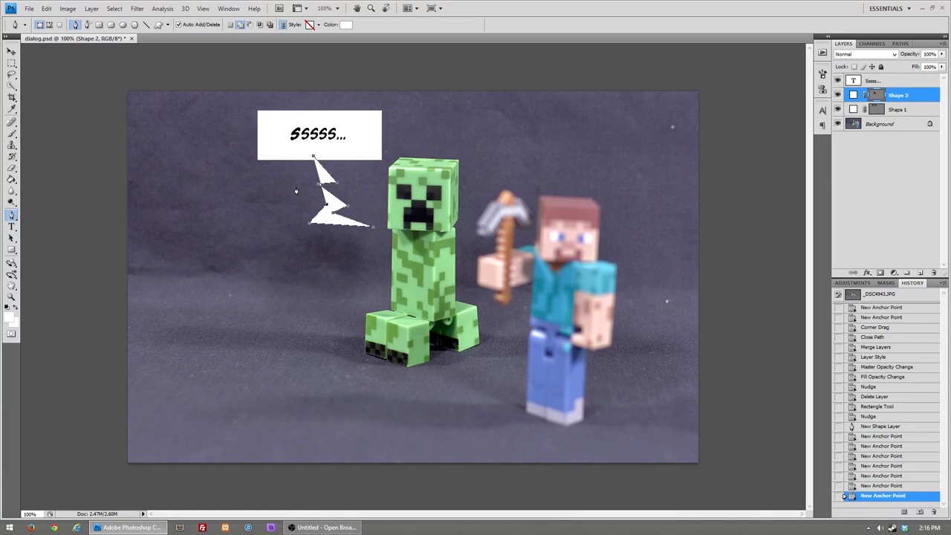
pyautogui.click(312, 178)
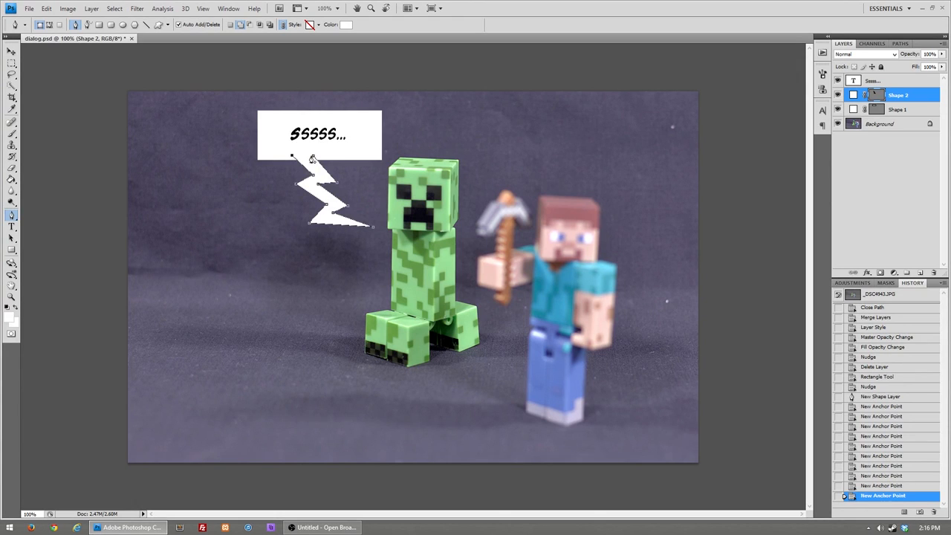
pyautogui.click(898, 110)
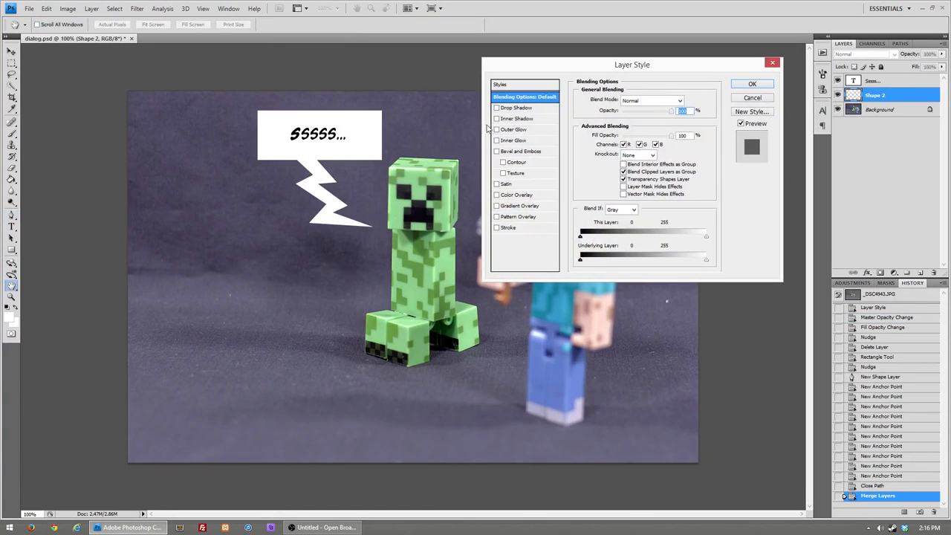
# Enable Drop Shadow, Bevel and Emboss and Stroke on the rectangular lightning balloon.
pyautogui.click(523, 152)
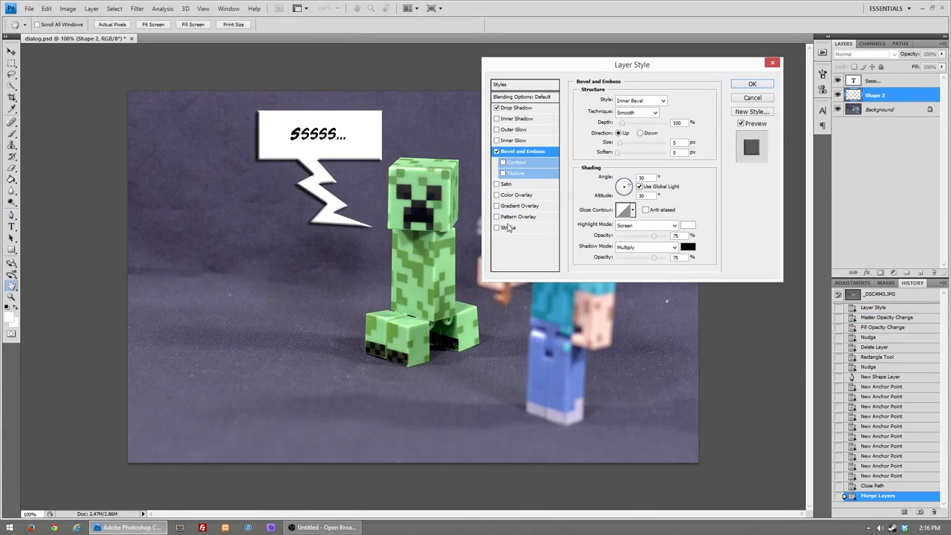
pyautogui.click(752, 83)
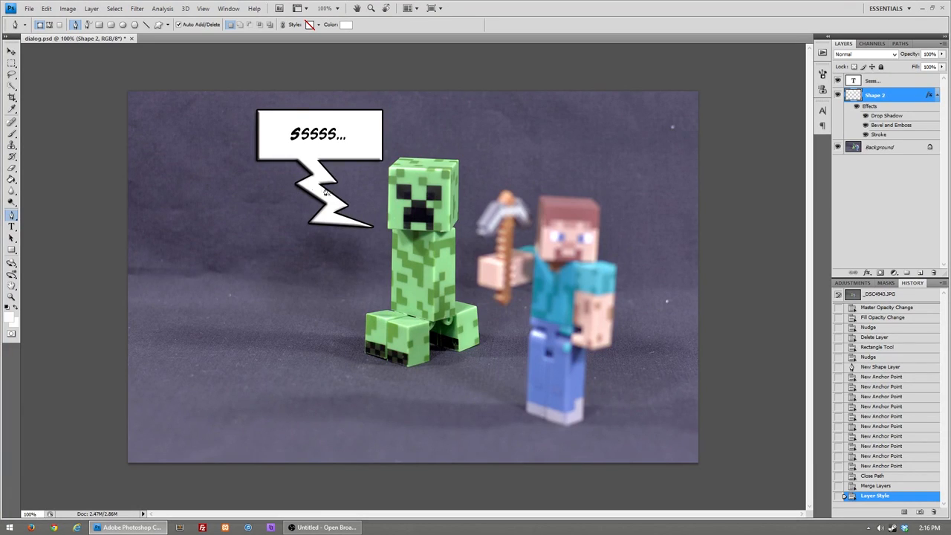
pyautogui.moveTo(269, 264)
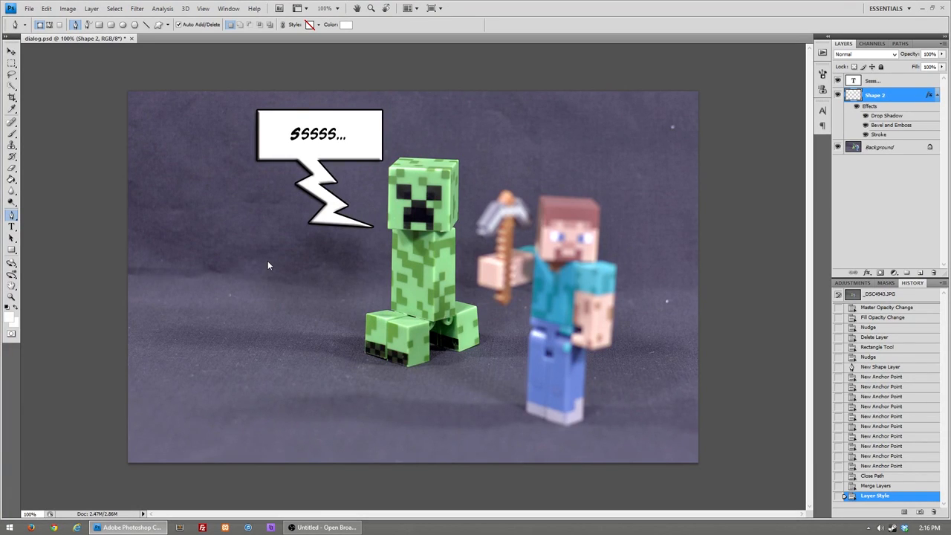